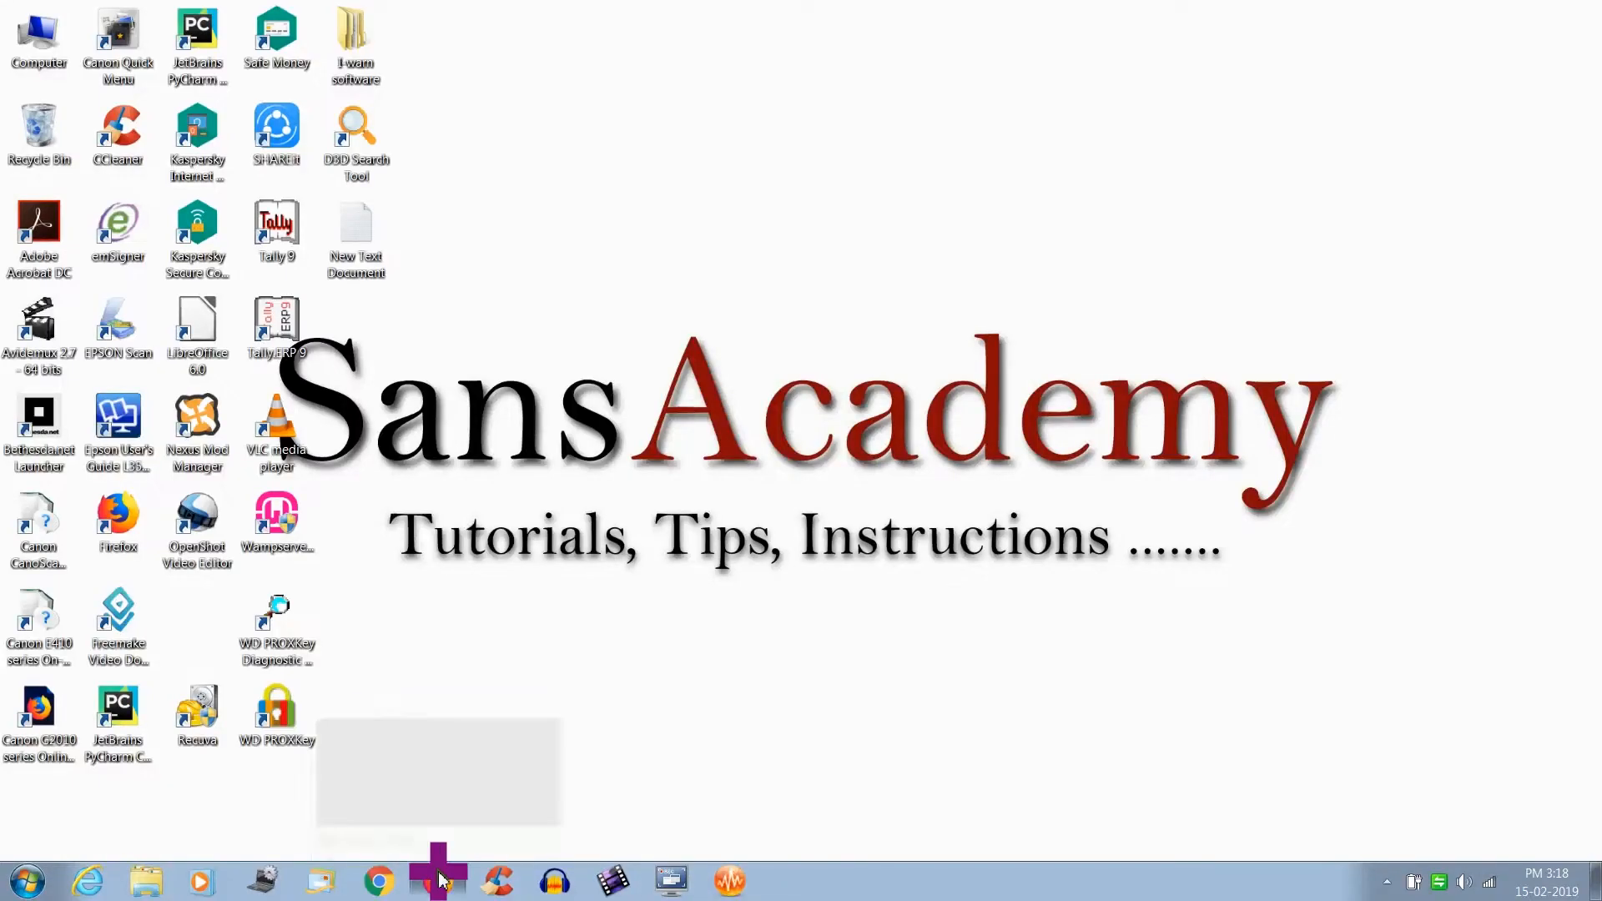
Search Google for 'tecit' in Firefox and open the tec-it.com result
{"action": "left_click", "coordinate": [437, 881]}
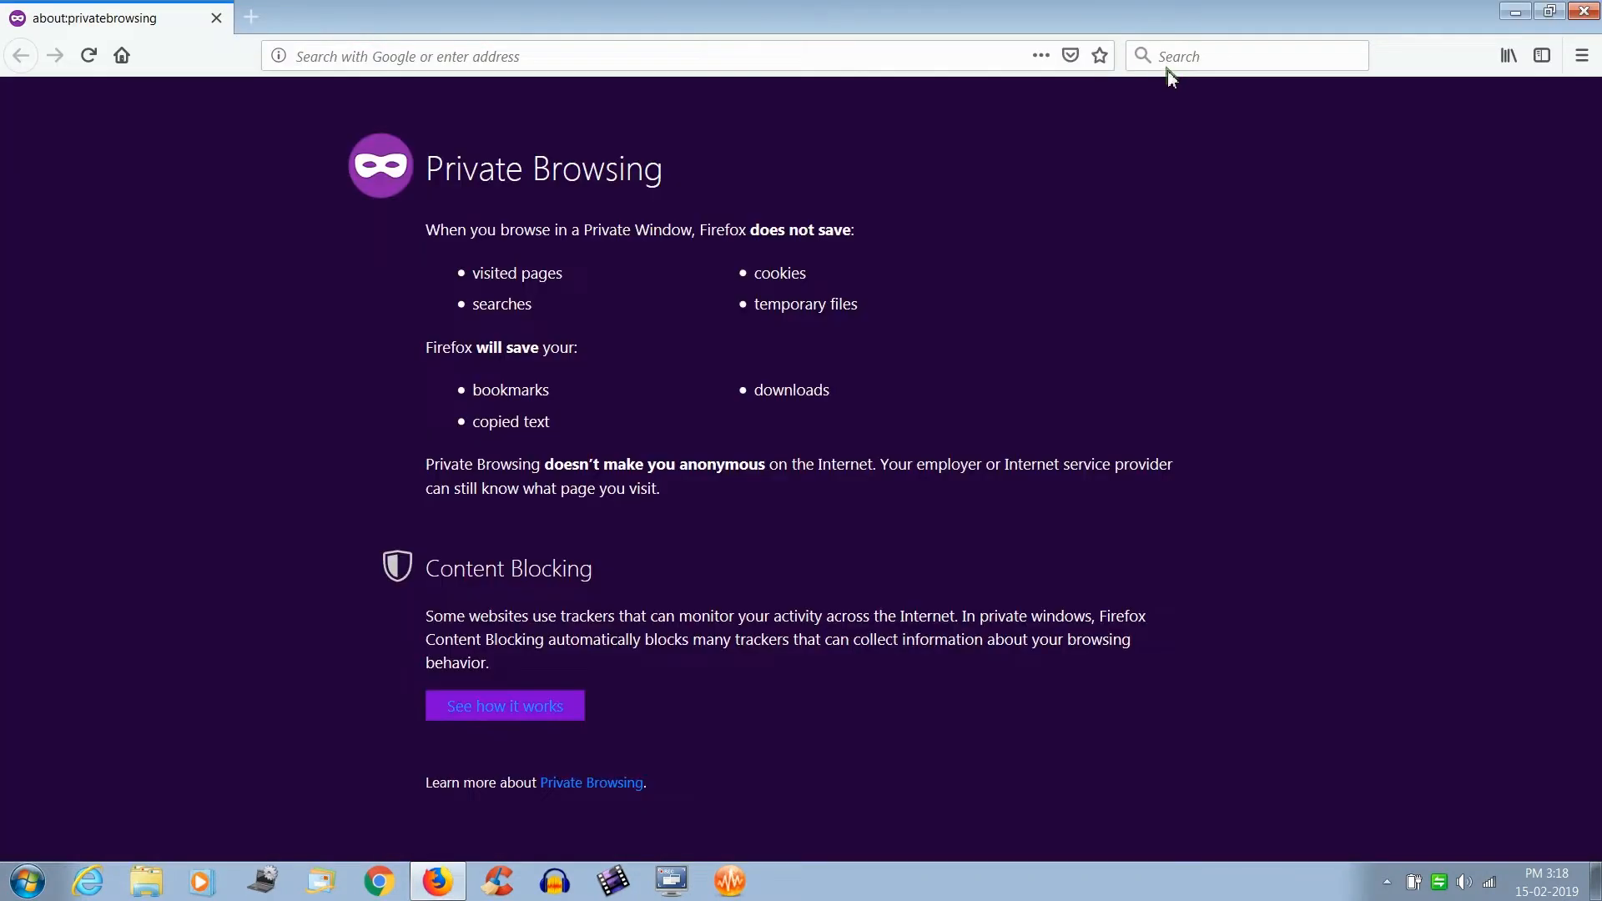
{"action": "type", "text": "tecit"}
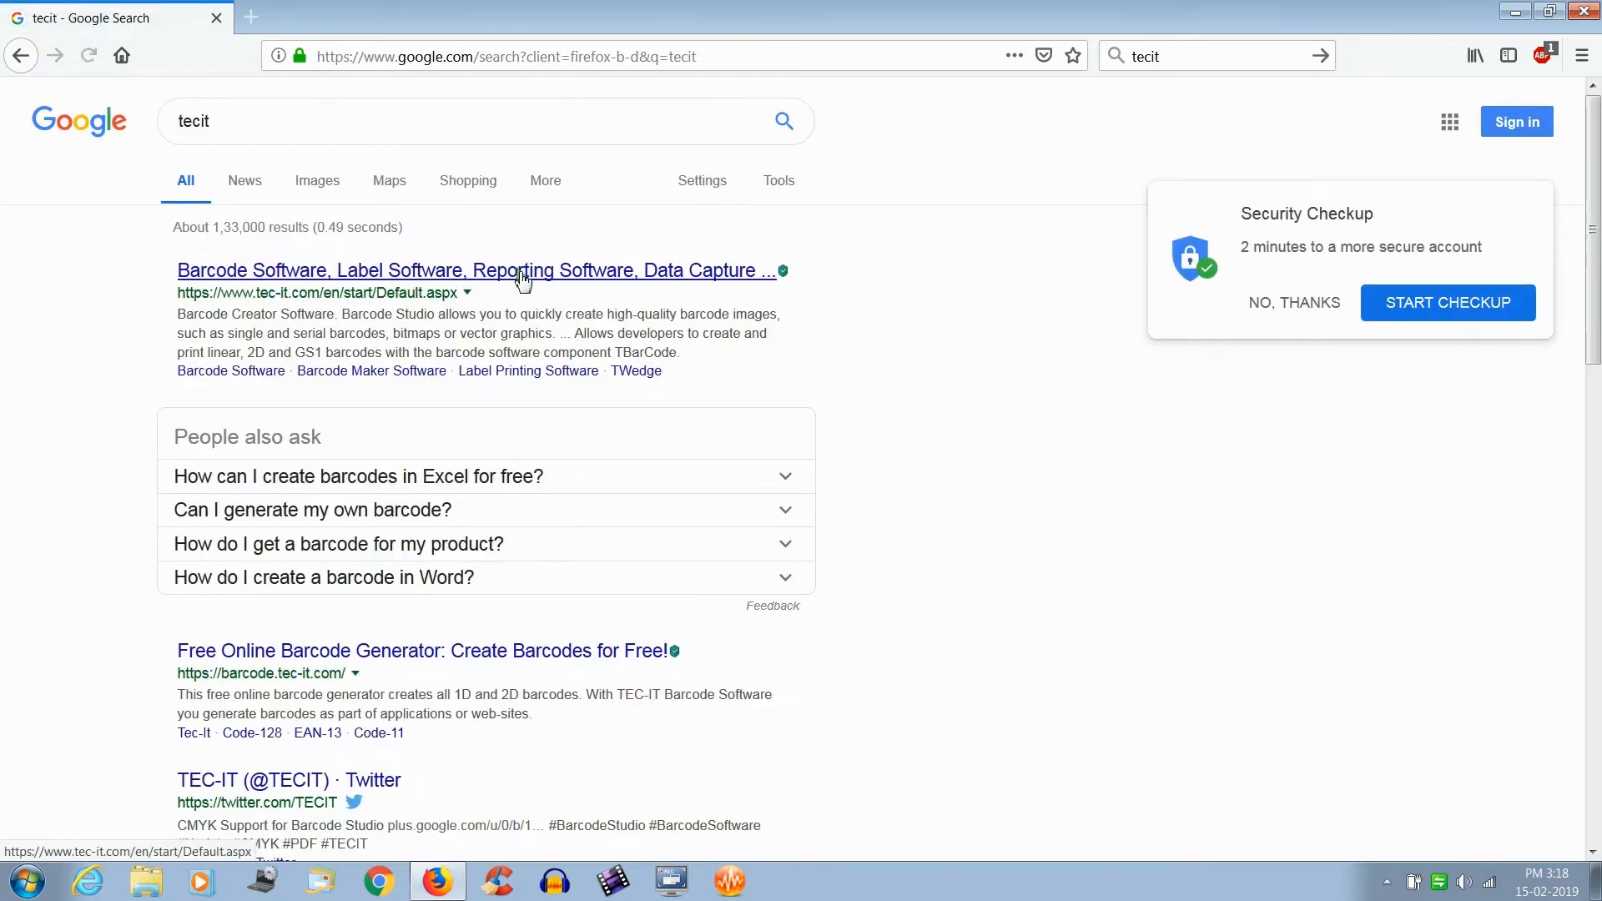
{"action": "left_click", "coordinate": [478, 270]}
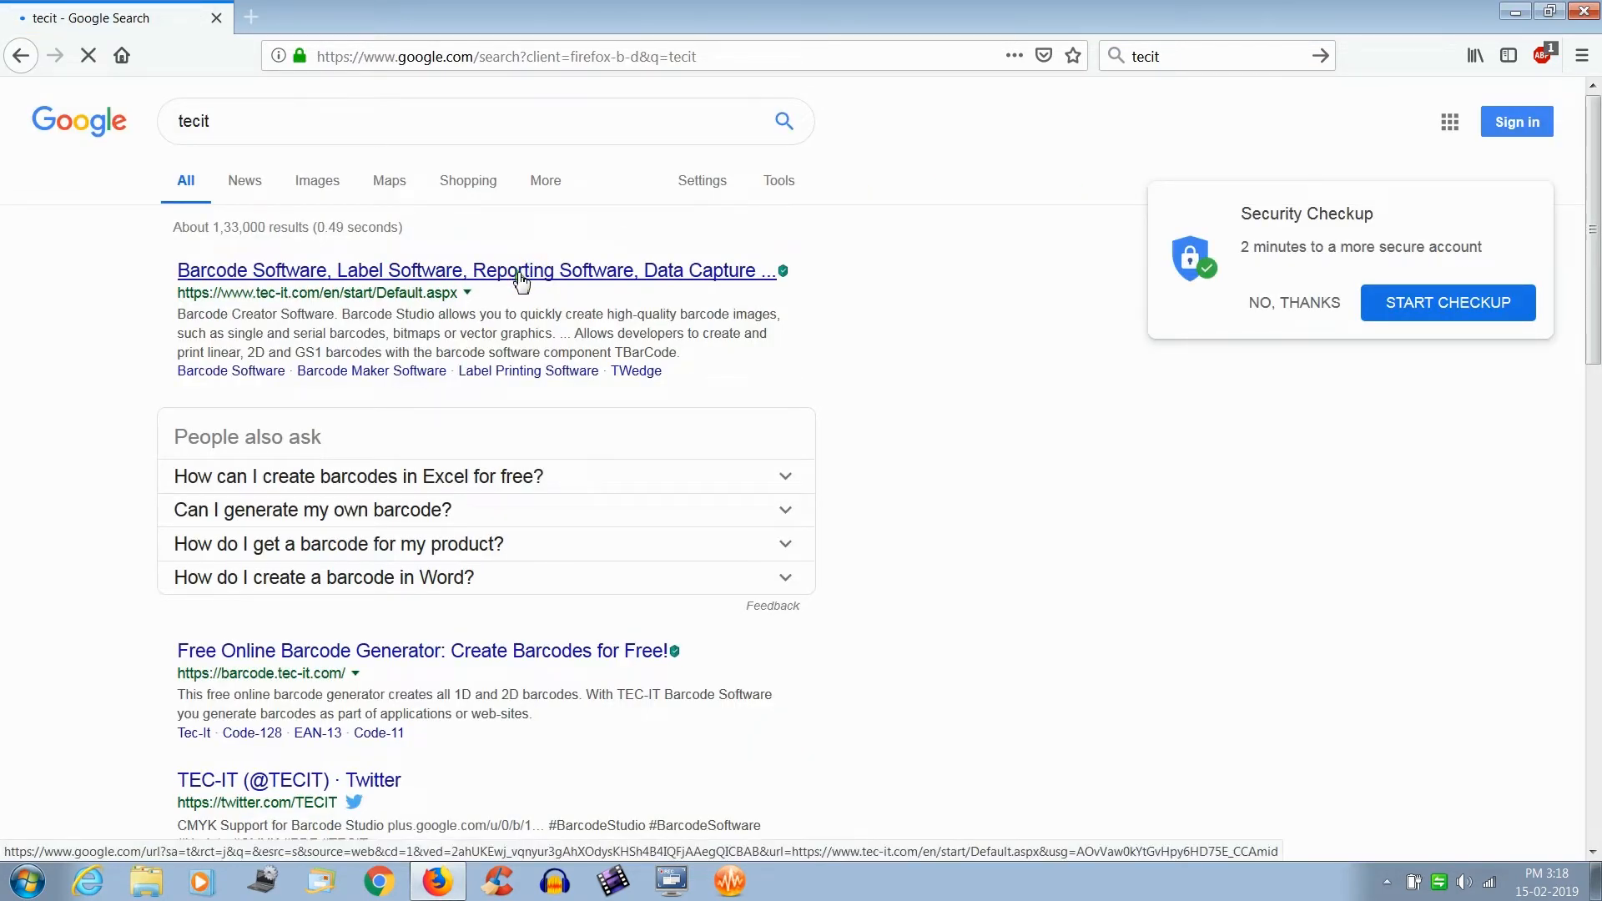
{"action": "left_click", "coordinate": [478, 270]}
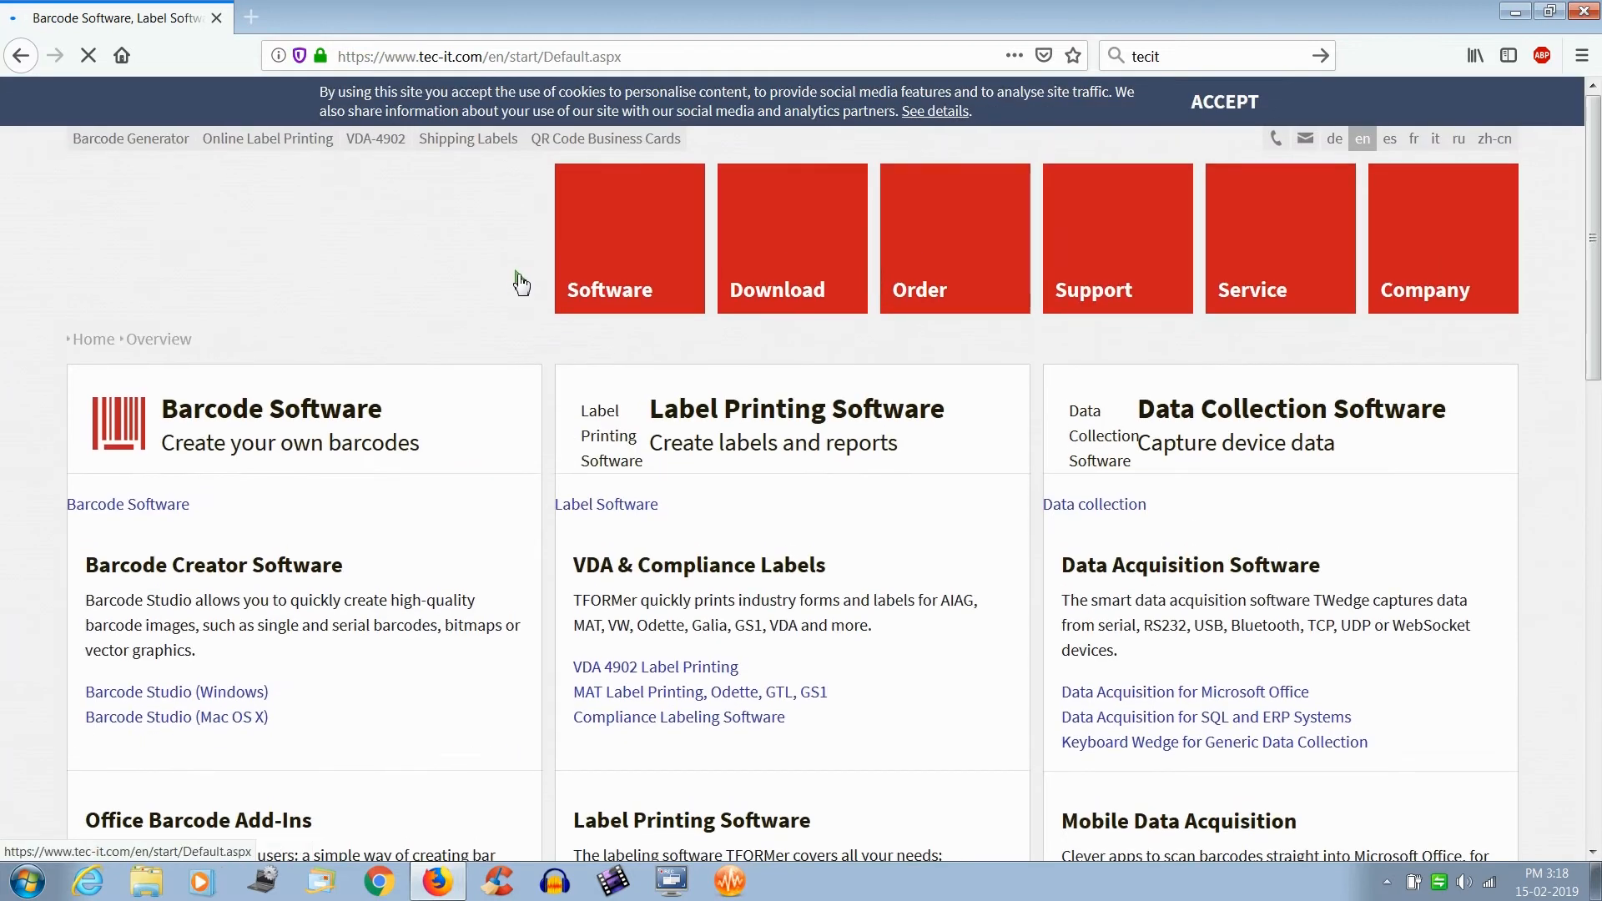
{"action": "mouse_move", "coordinate": [628, 289]}
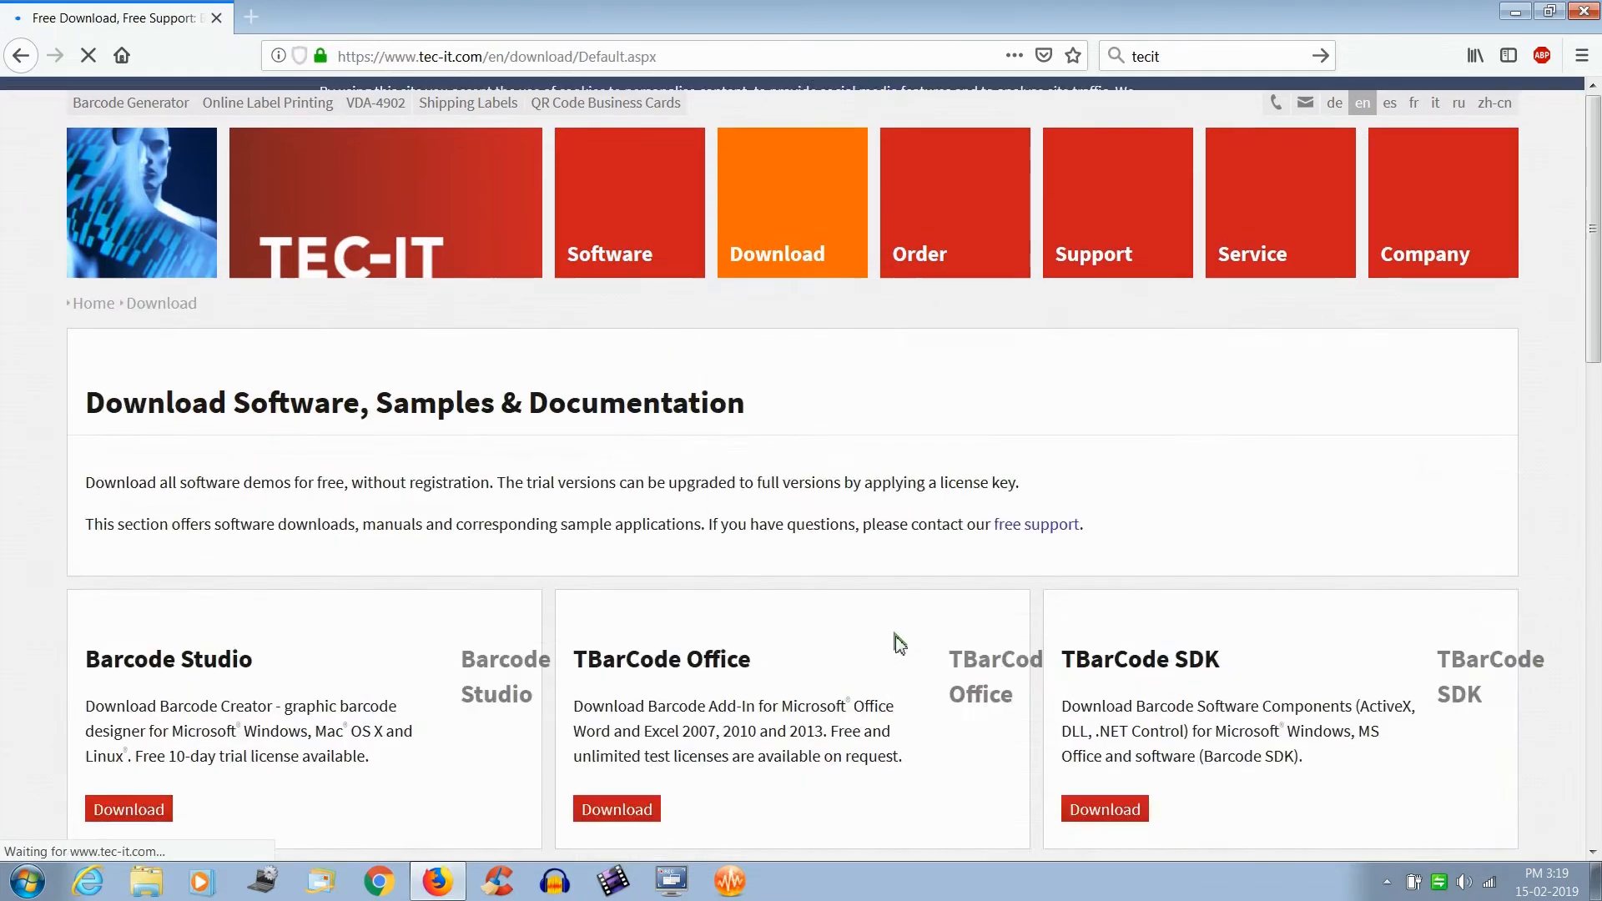
Go through Download and Freeware to reach the QR-Code Studio download page
{"action": "scroll", "scroll_direction": "down", "scroll_amount": 3}
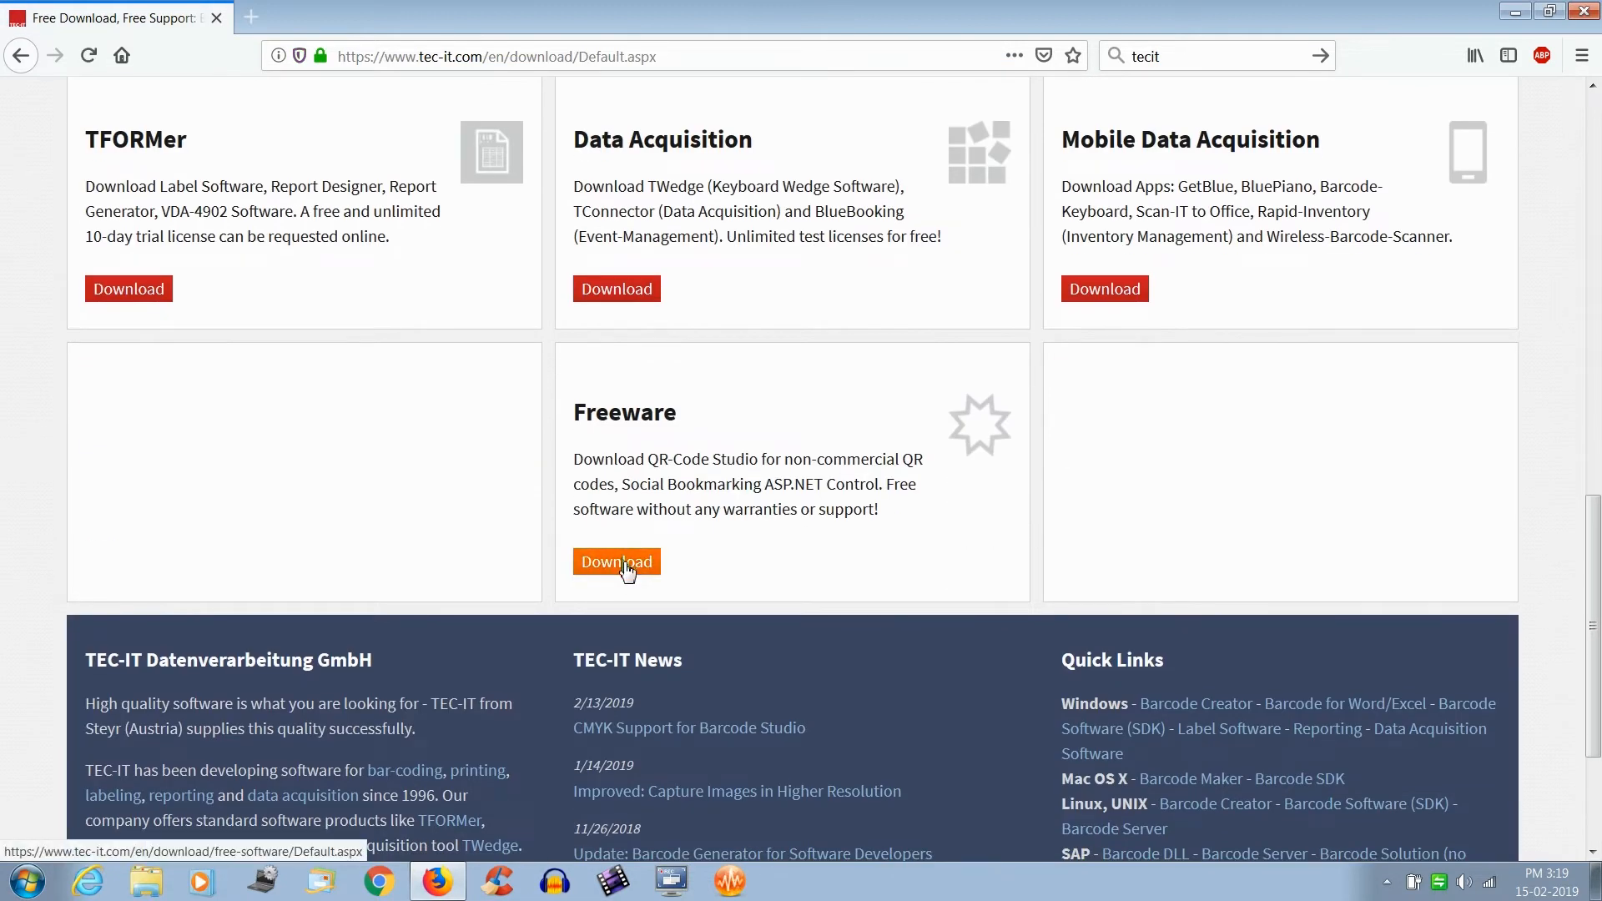
{"action": "left_click", "coordinate": [616, 561]}
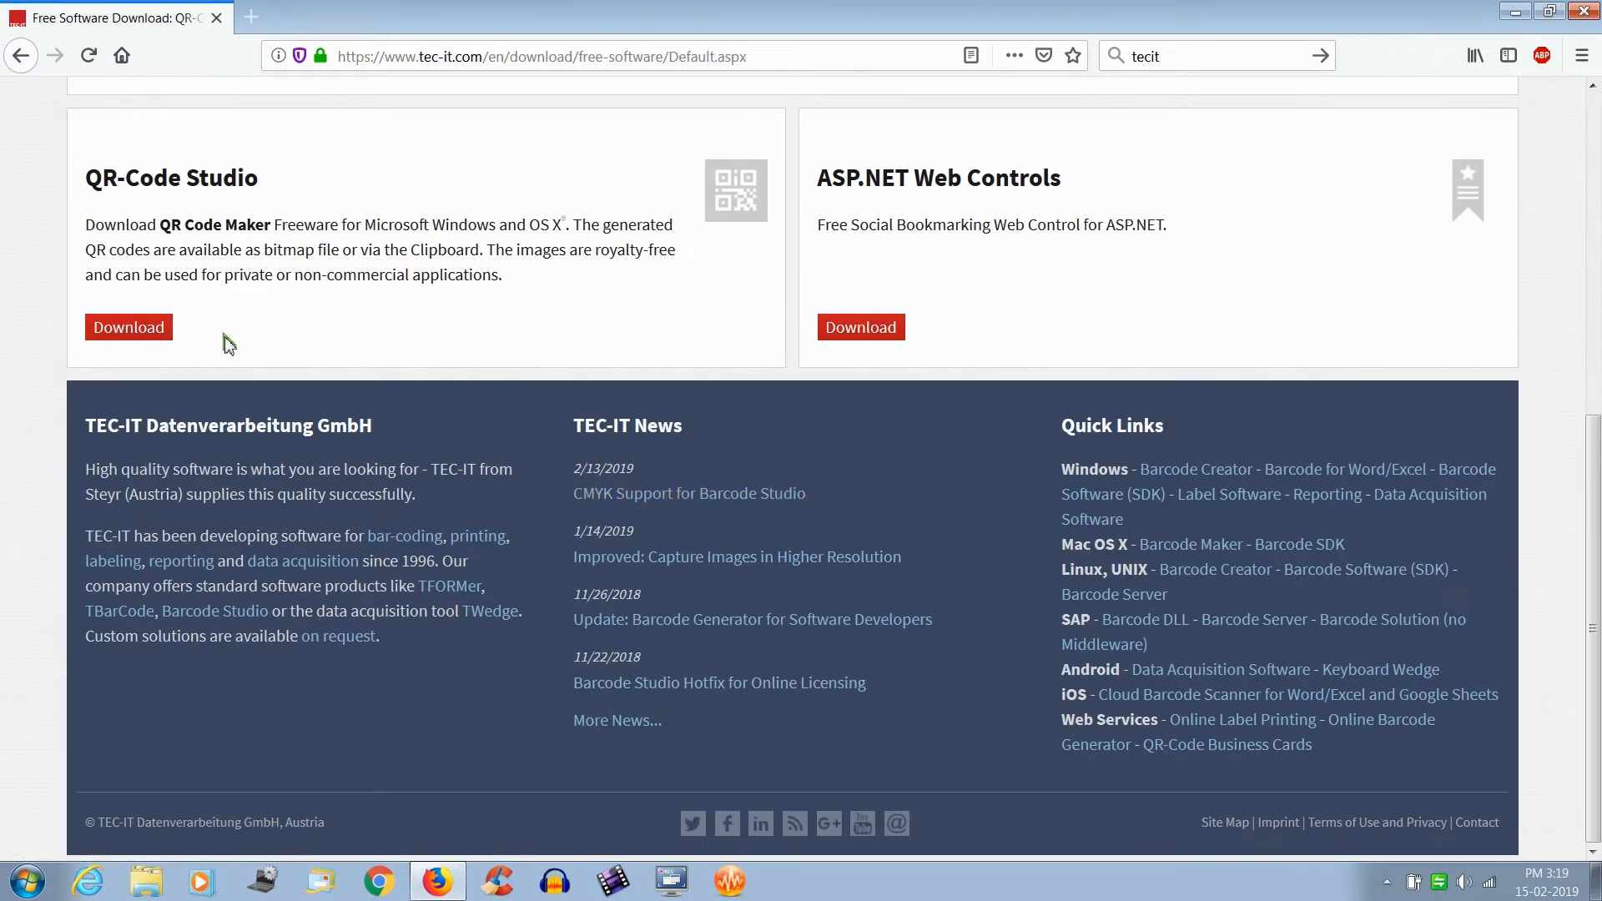
{"action": "left_click", "coordinate": [127, 327]}
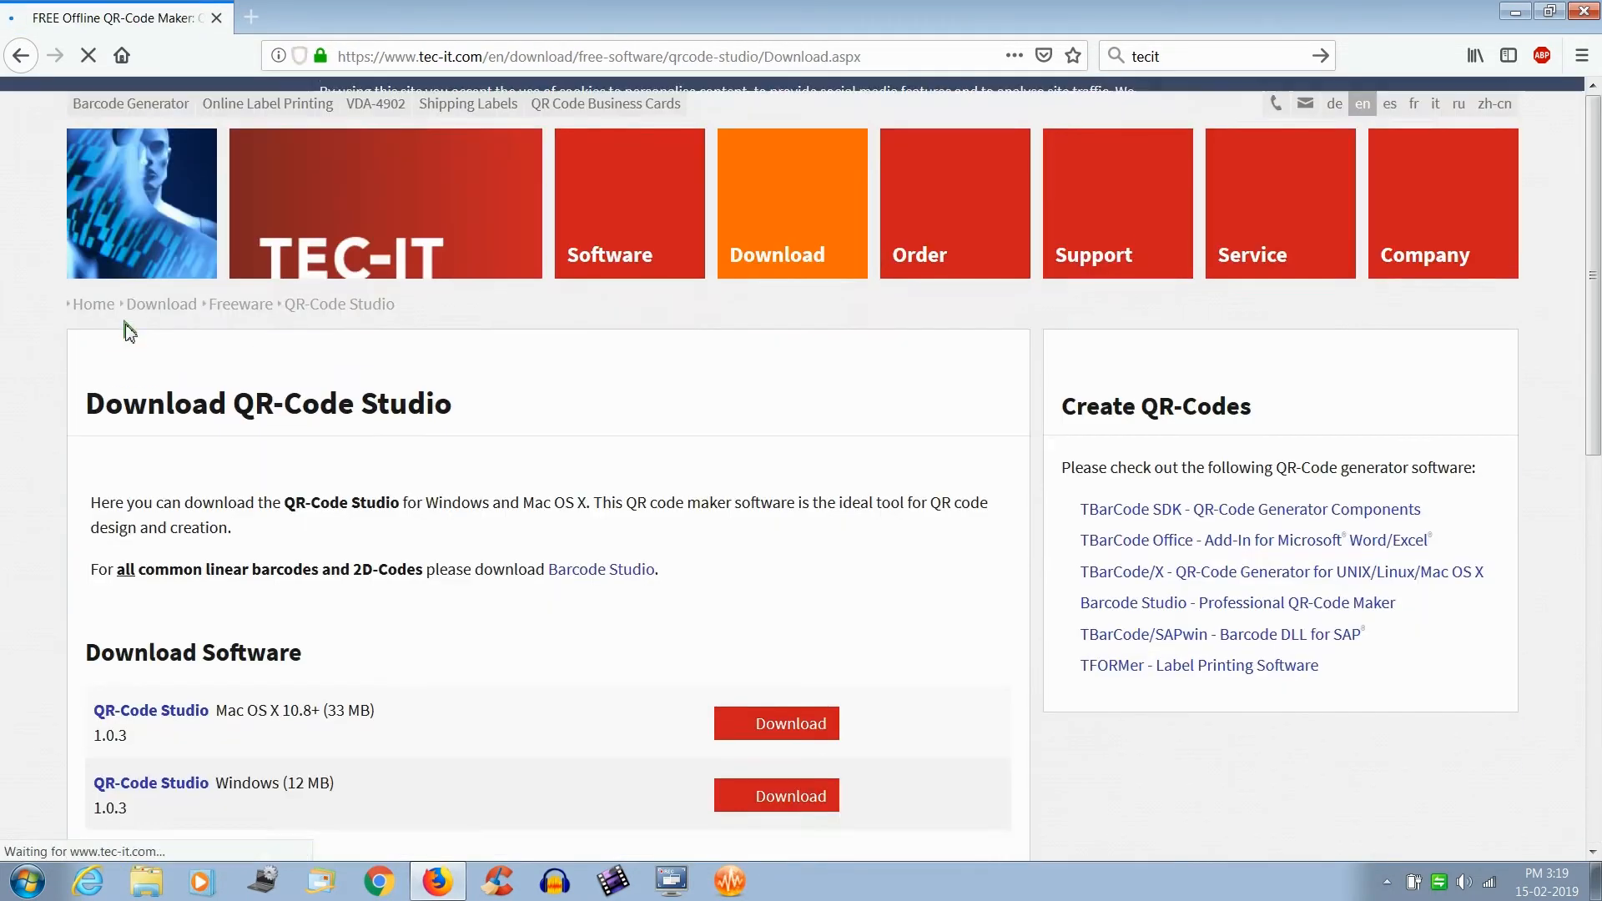
Download the Windows installer QRCode_Studio.exe (12 MB) into the Downloads folder
{"action": "scroll", "scroll_direction": "down", "scroll_amount": 3}
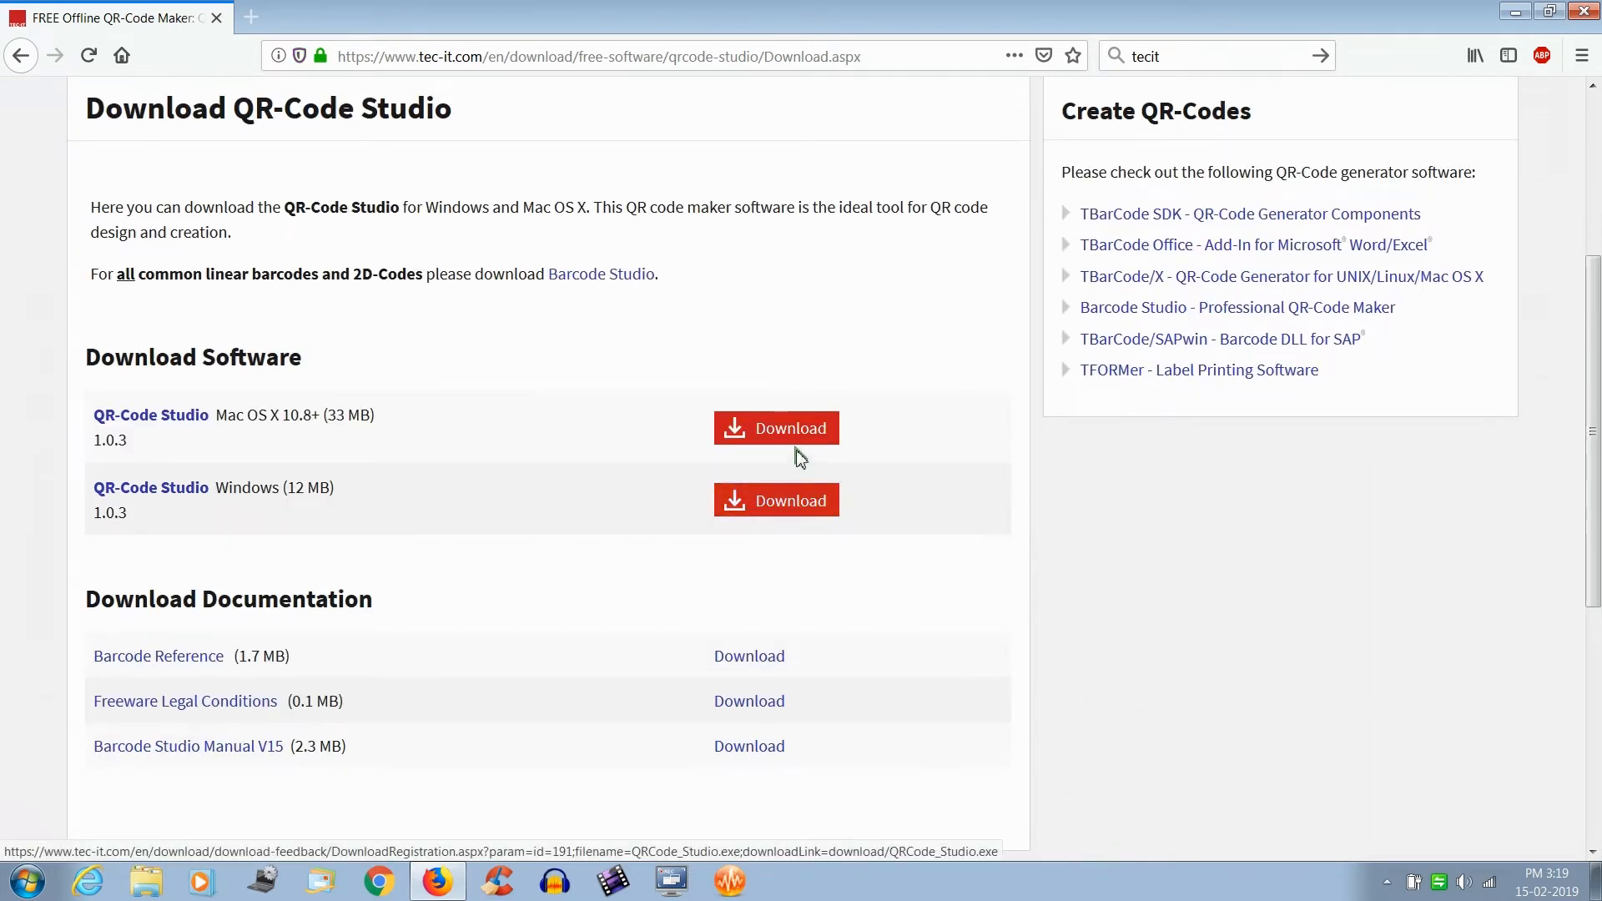
{"action": "mouse_move", "coordinate": [775, 428]}
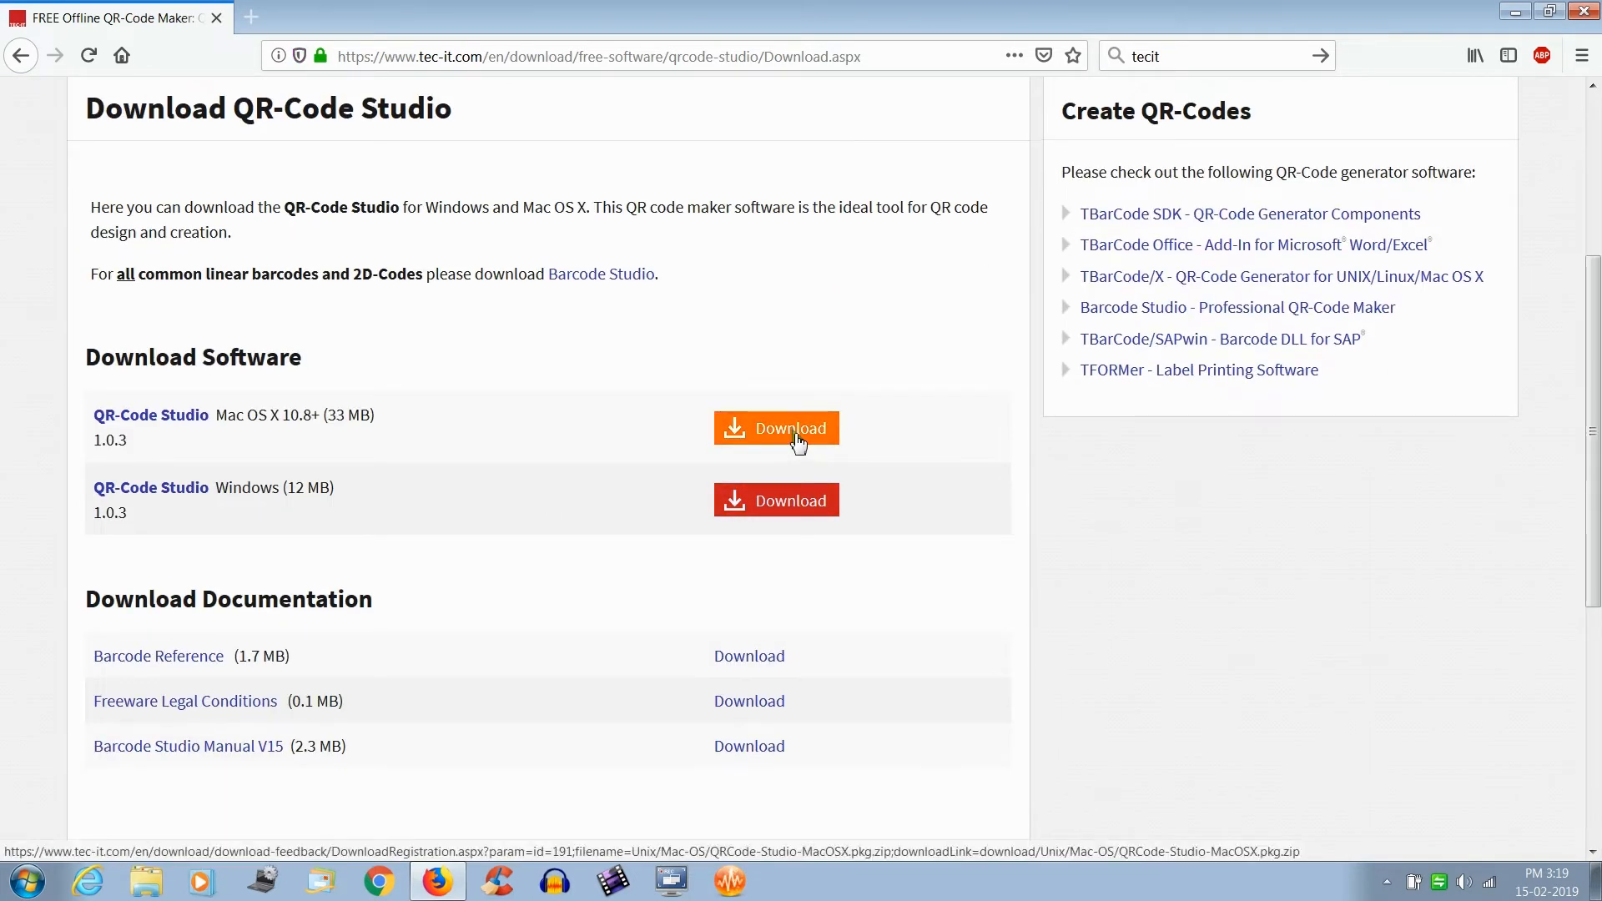
{"action": "mouse_move", "coordinate": [775, 428]}
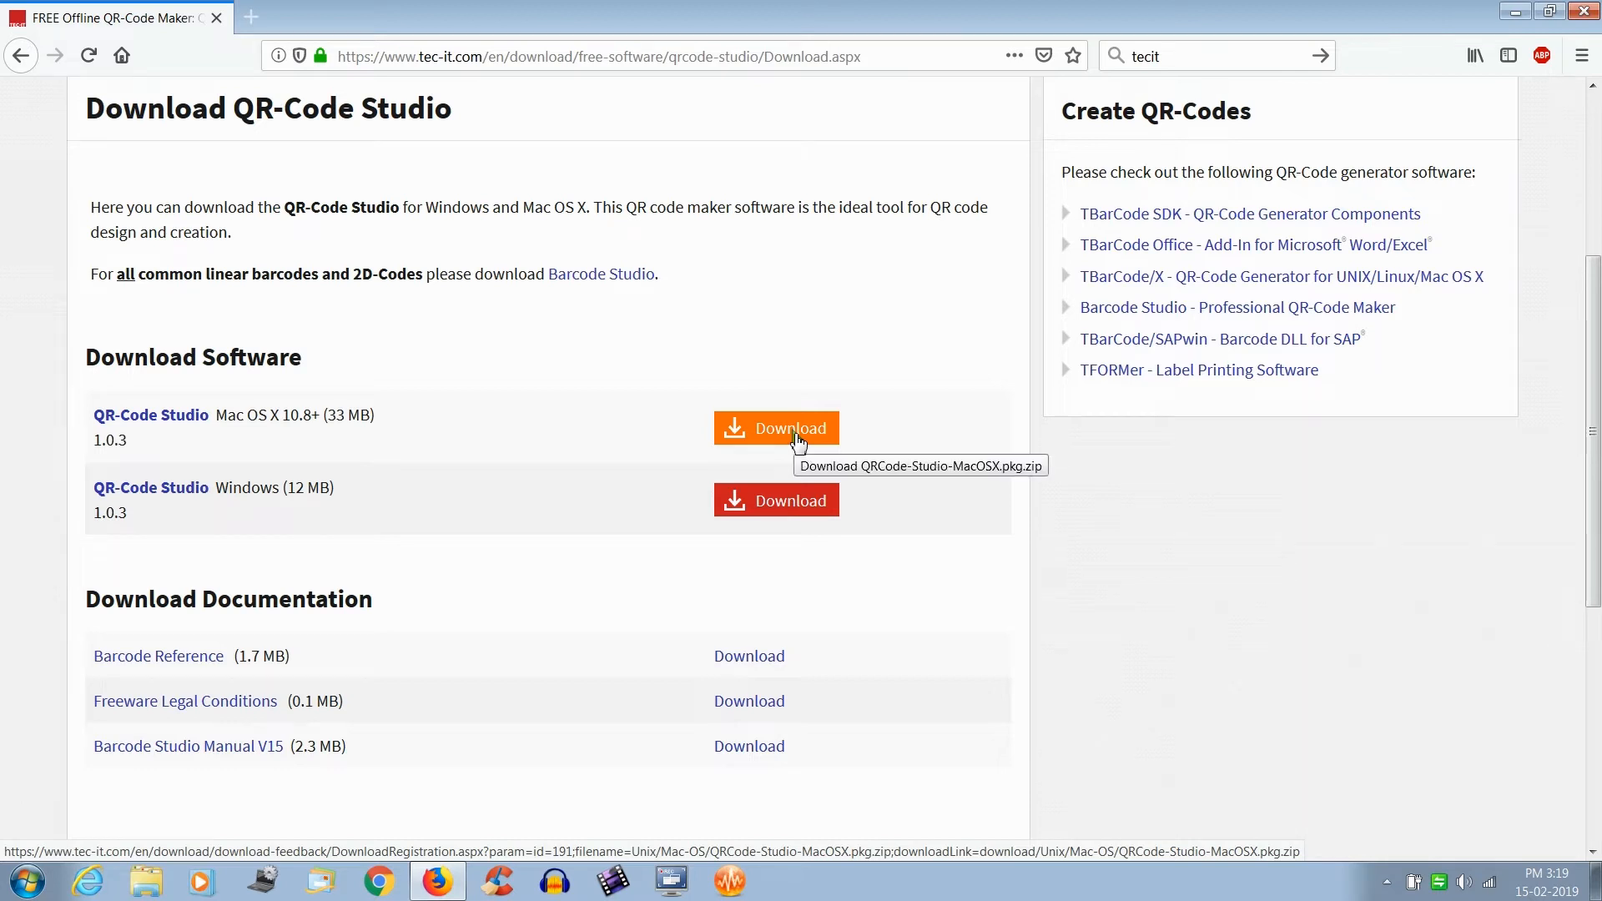
{"action": "mouse_move", "coordinate": [775, 501]}
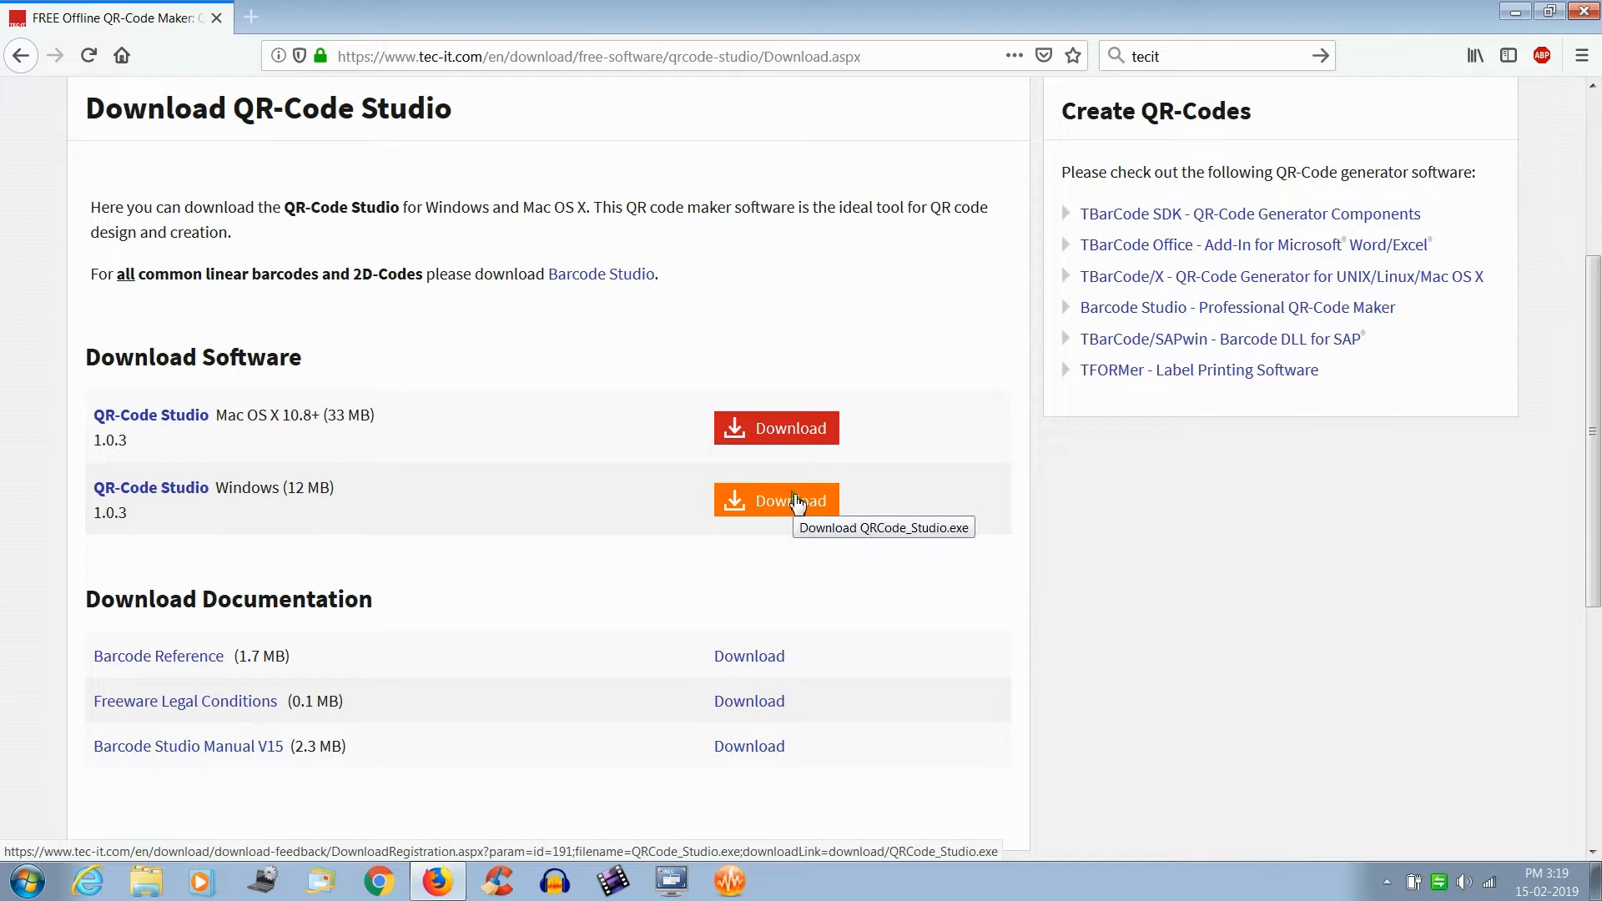
{"action": "left_click", "coordinate": [775, 500]}
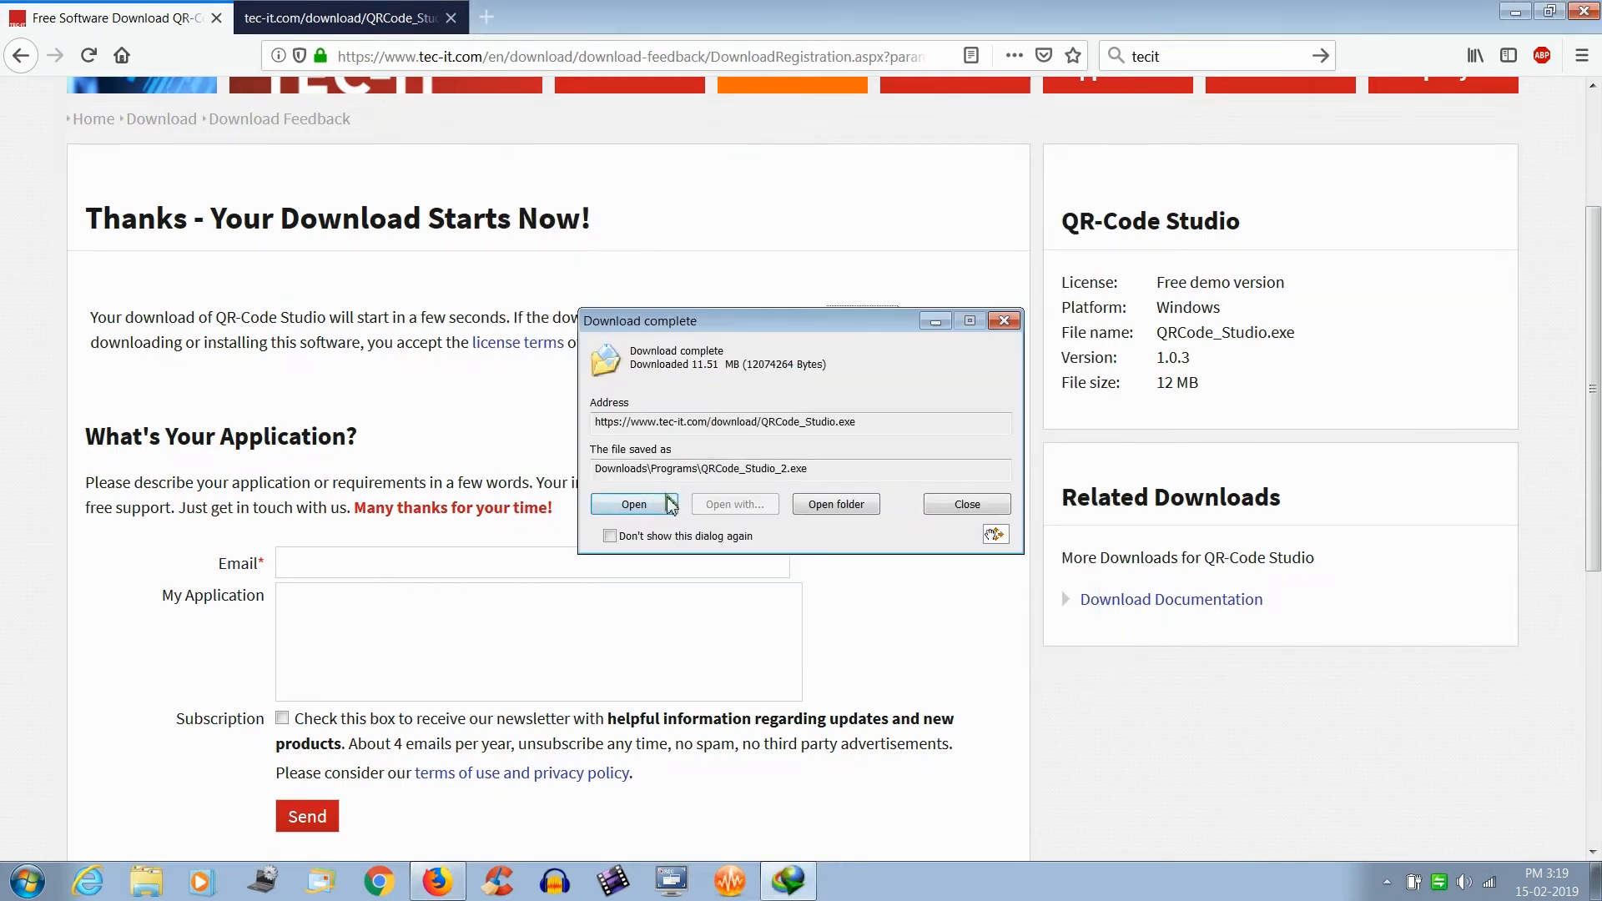
Run QRCode_Studio.exe, accept the license, install, and launch without the YouTube videos
{"action": "left_click", "coordinate": [634, 504]}
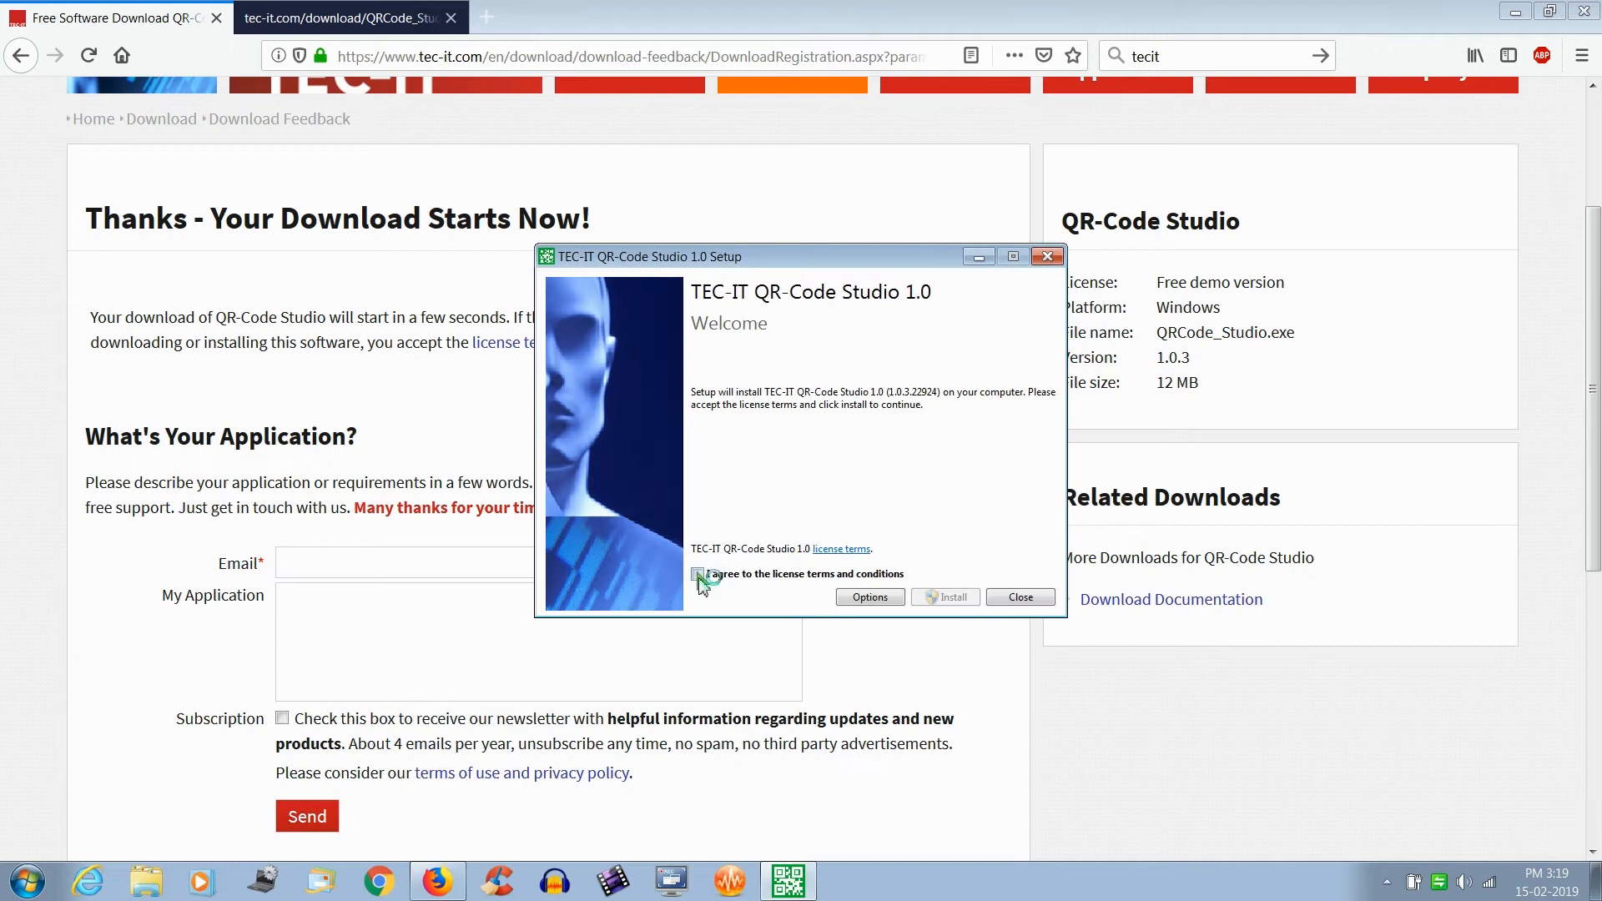
{"action": "left_click", "coordinate": [697, 573]}
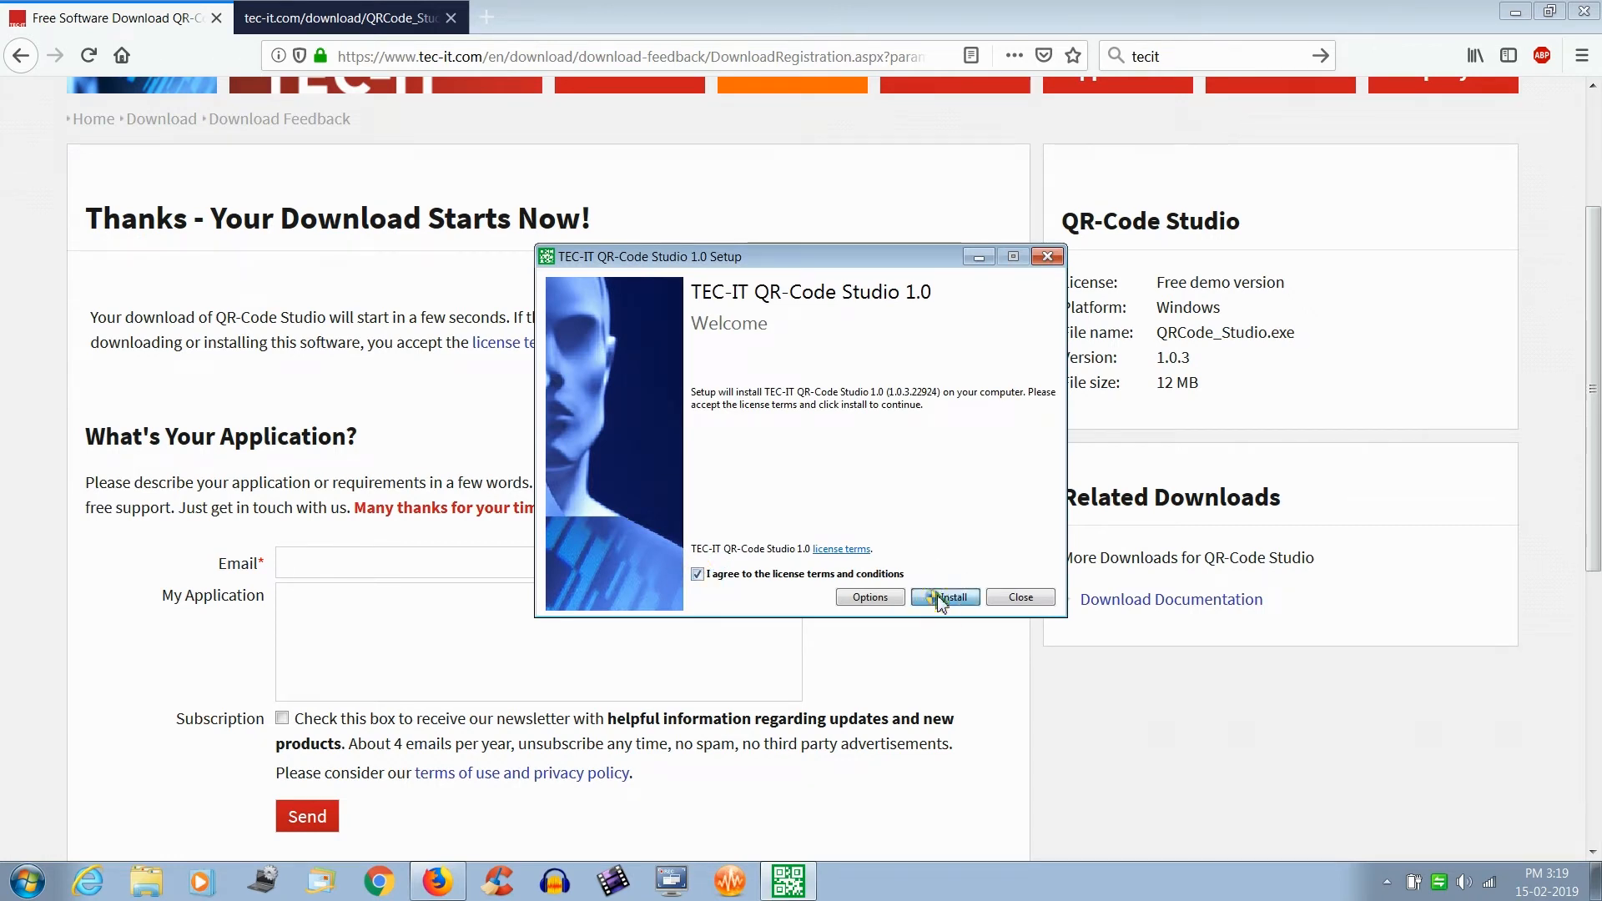
{"action": "left_click", "coordinate": [944, 597]}
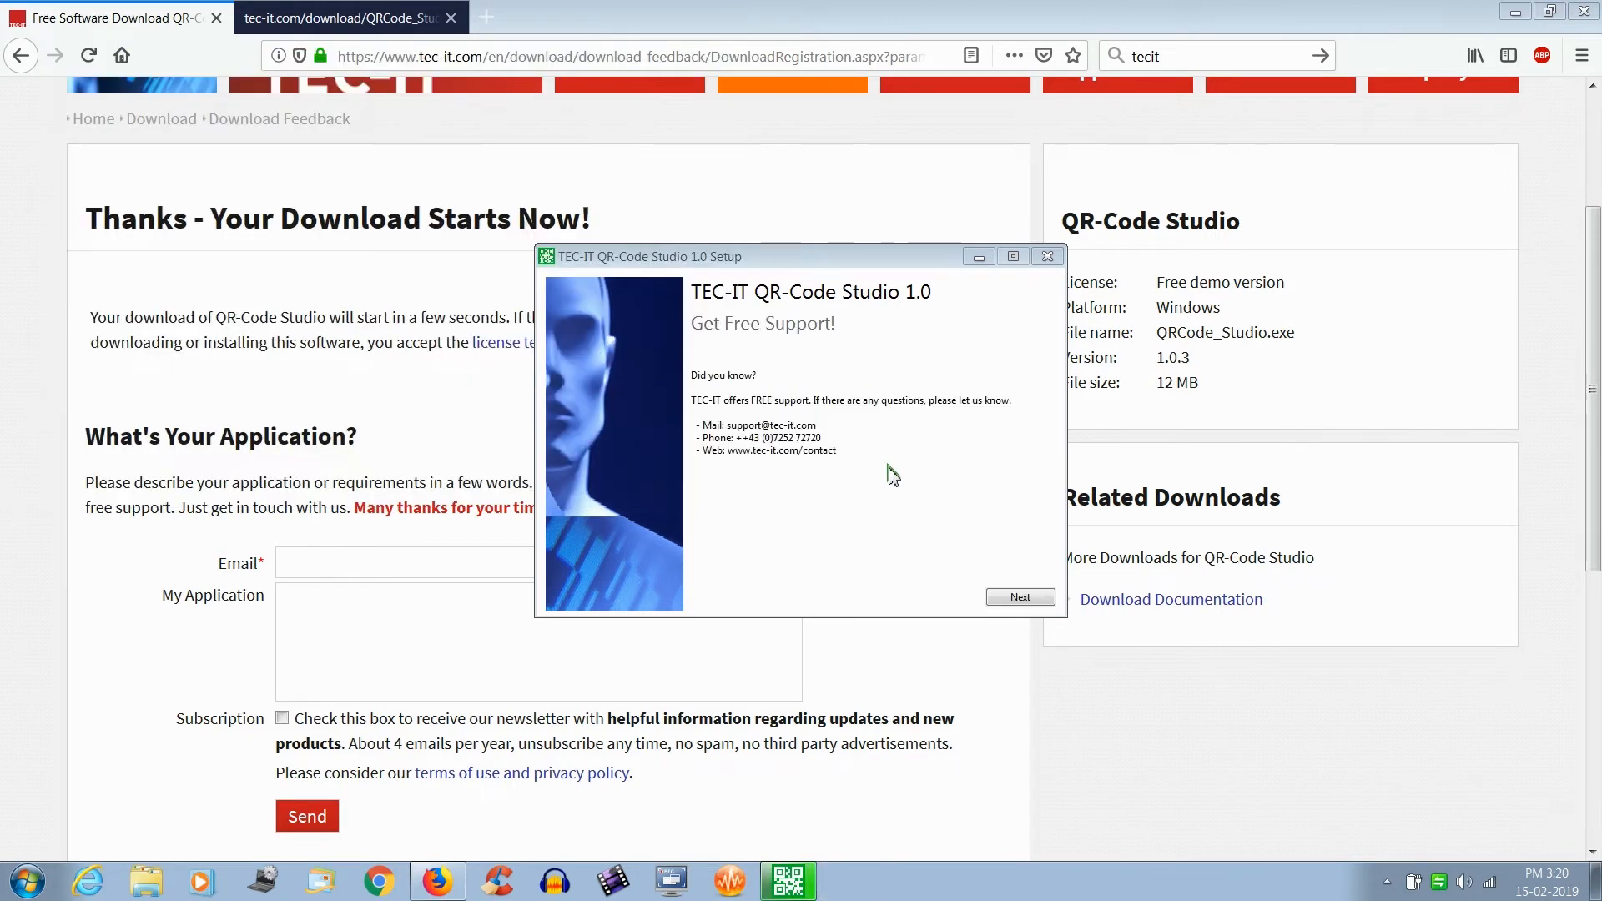
{"action": "left_click", "coordinate": [1019, 596]}
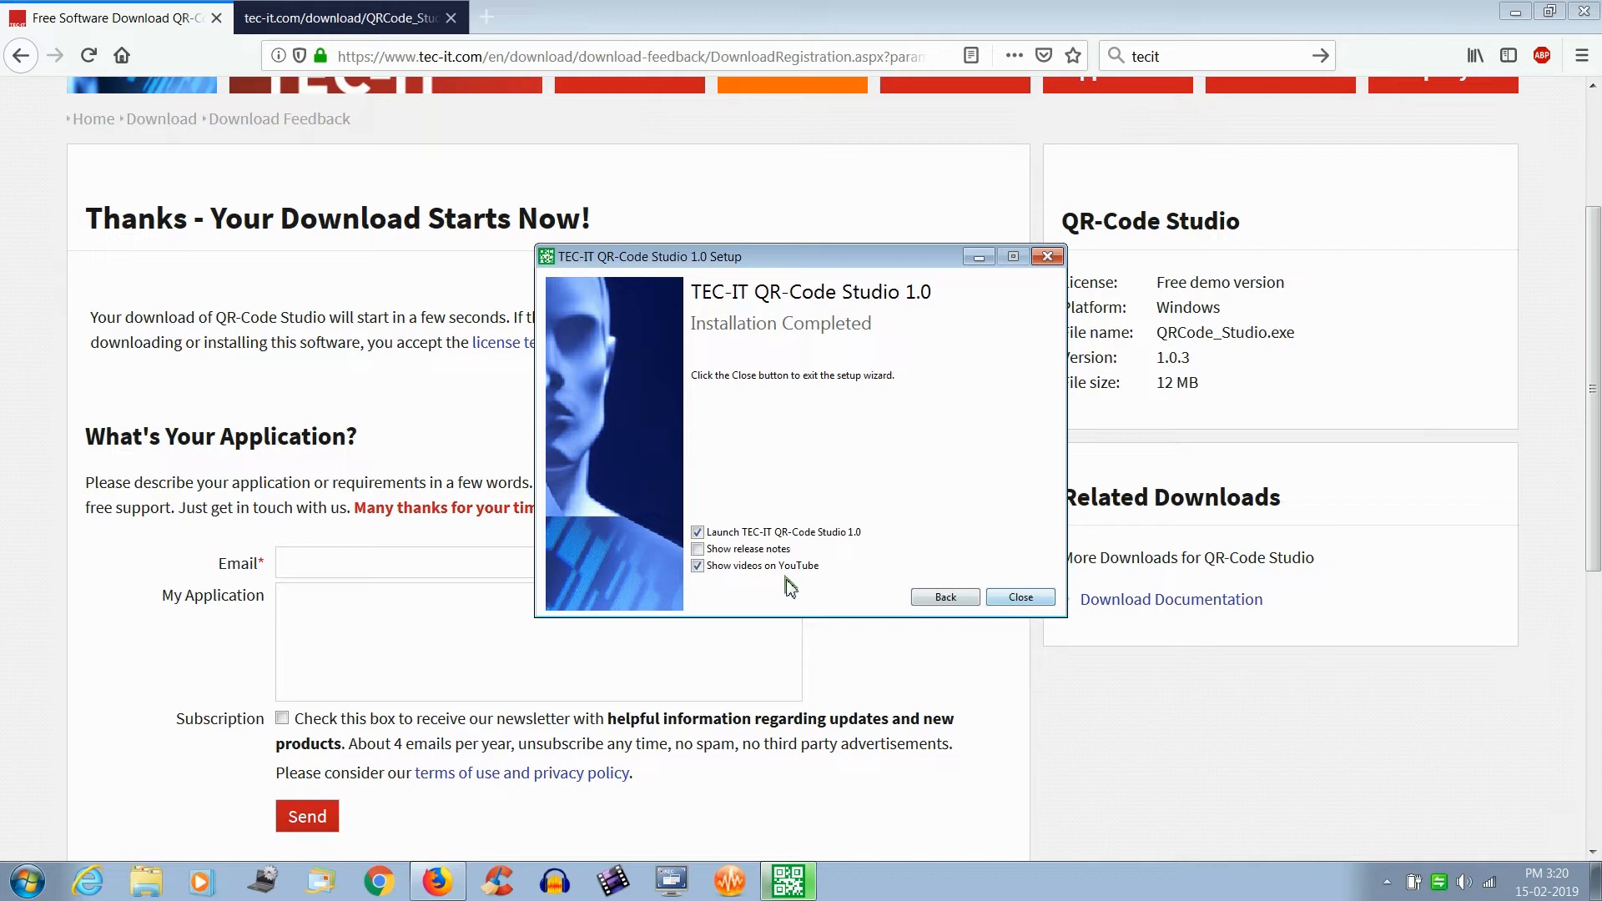
{"action": "left_click", "coordinate": [698, 566]}
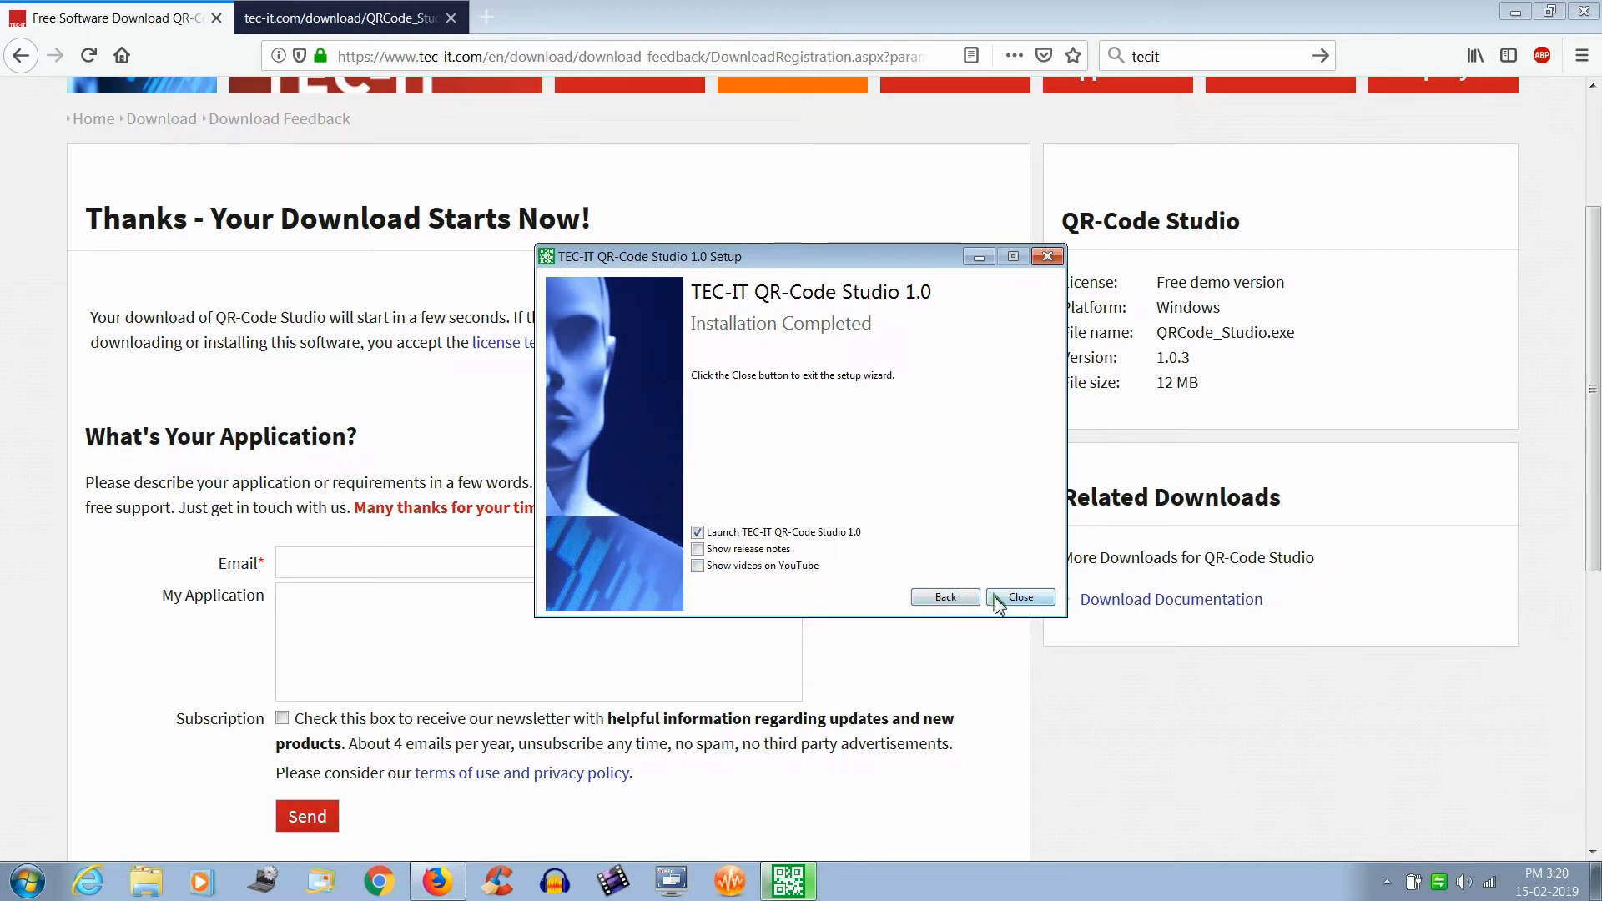
{"action": "left_click", "coordinate": [1019, 596]}
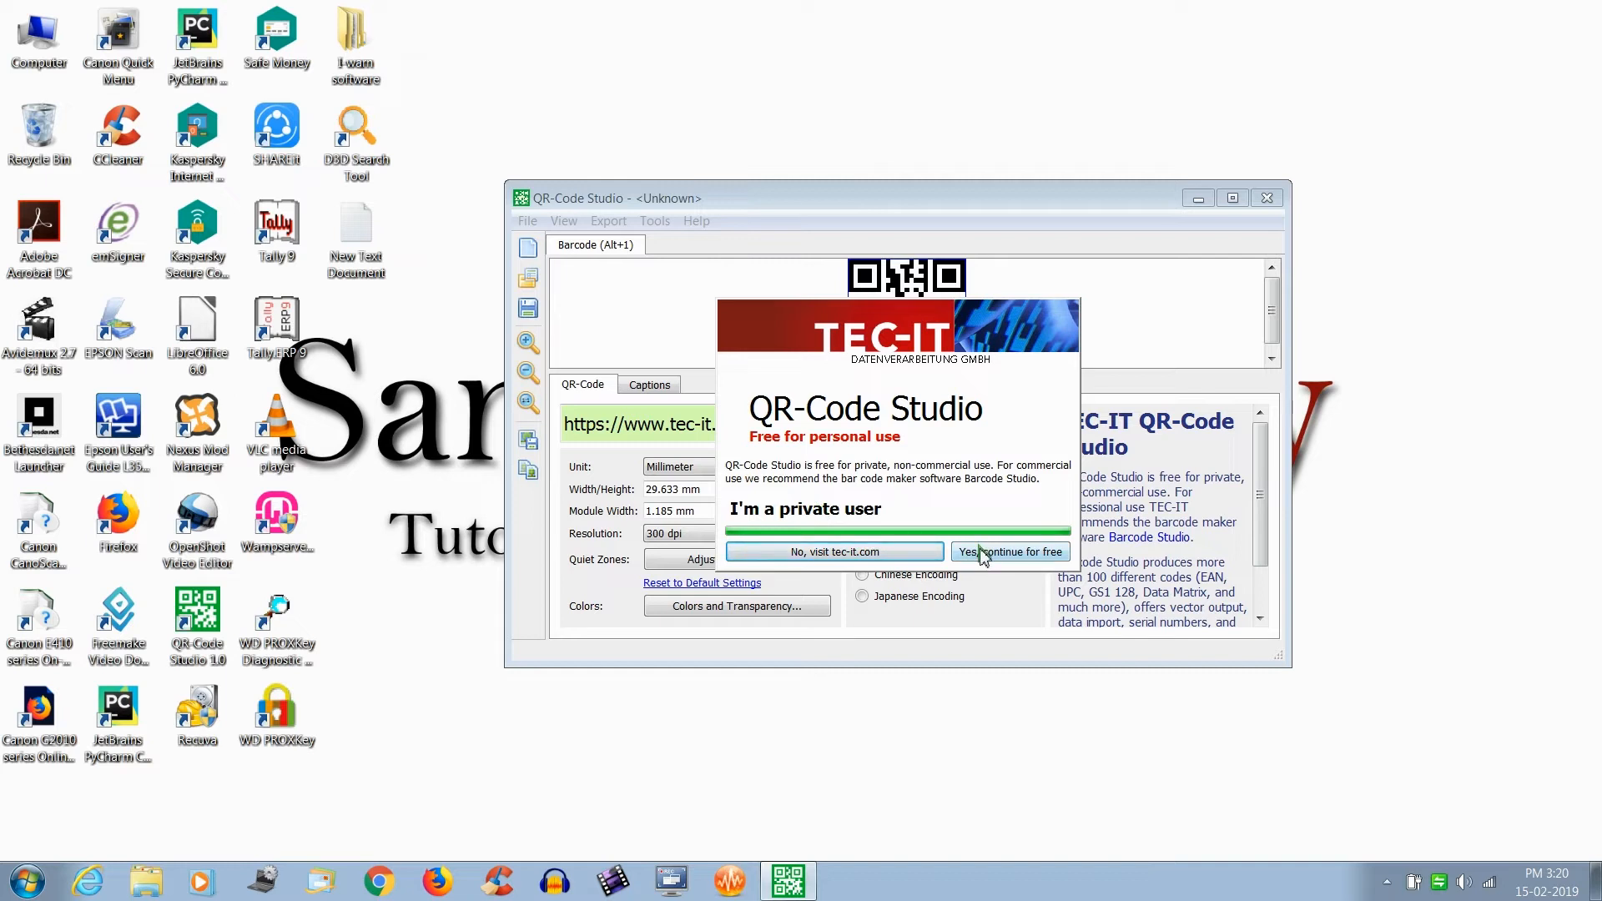
Continue with the free version and replace the tec-it.com data with 'Sans Academy'
{"action": "left_click", "coordinate": [1009, 552]}
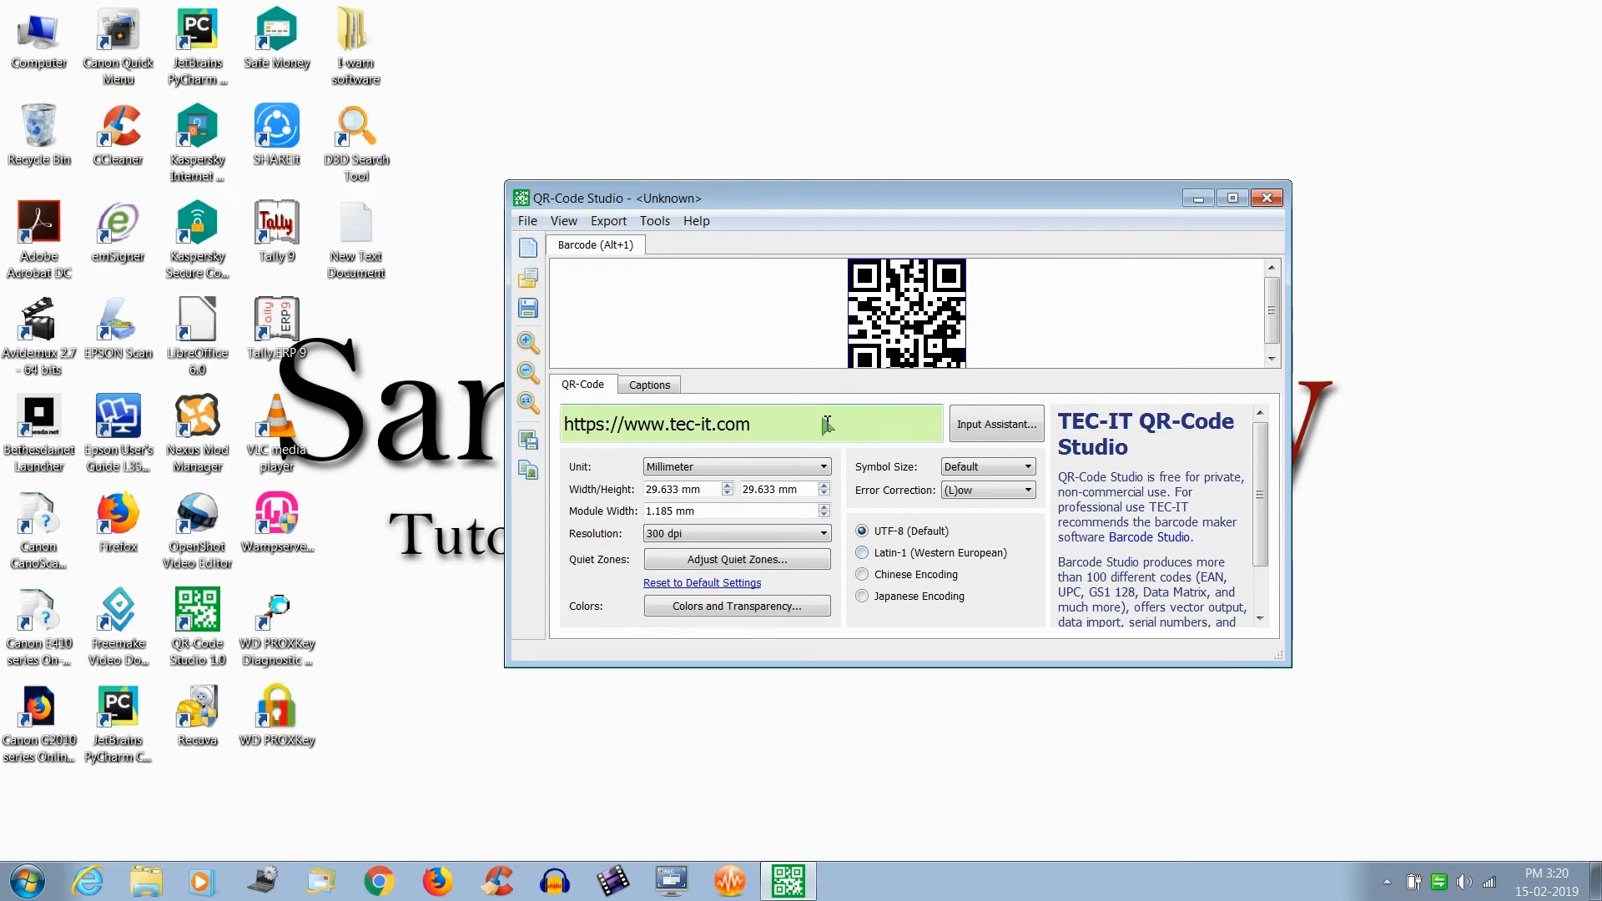
{"action": "left_click", "coordinate": [825, 423]}
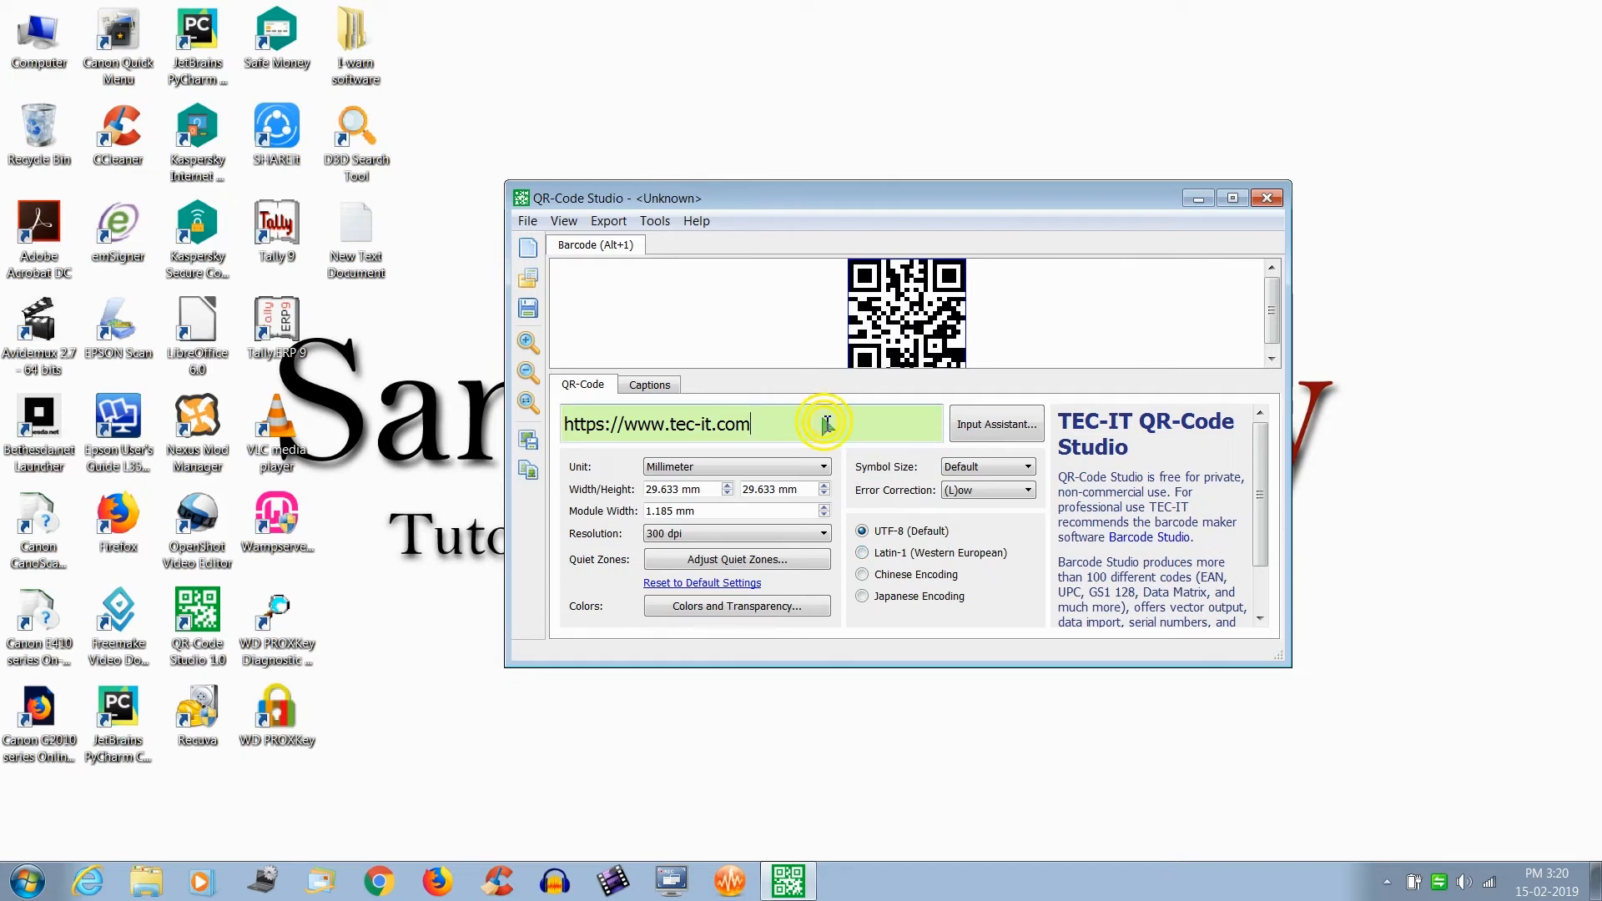
{"action": "triple_click", "coordinate": [656, 424]}
{"action": "type", "text": "Sans"}
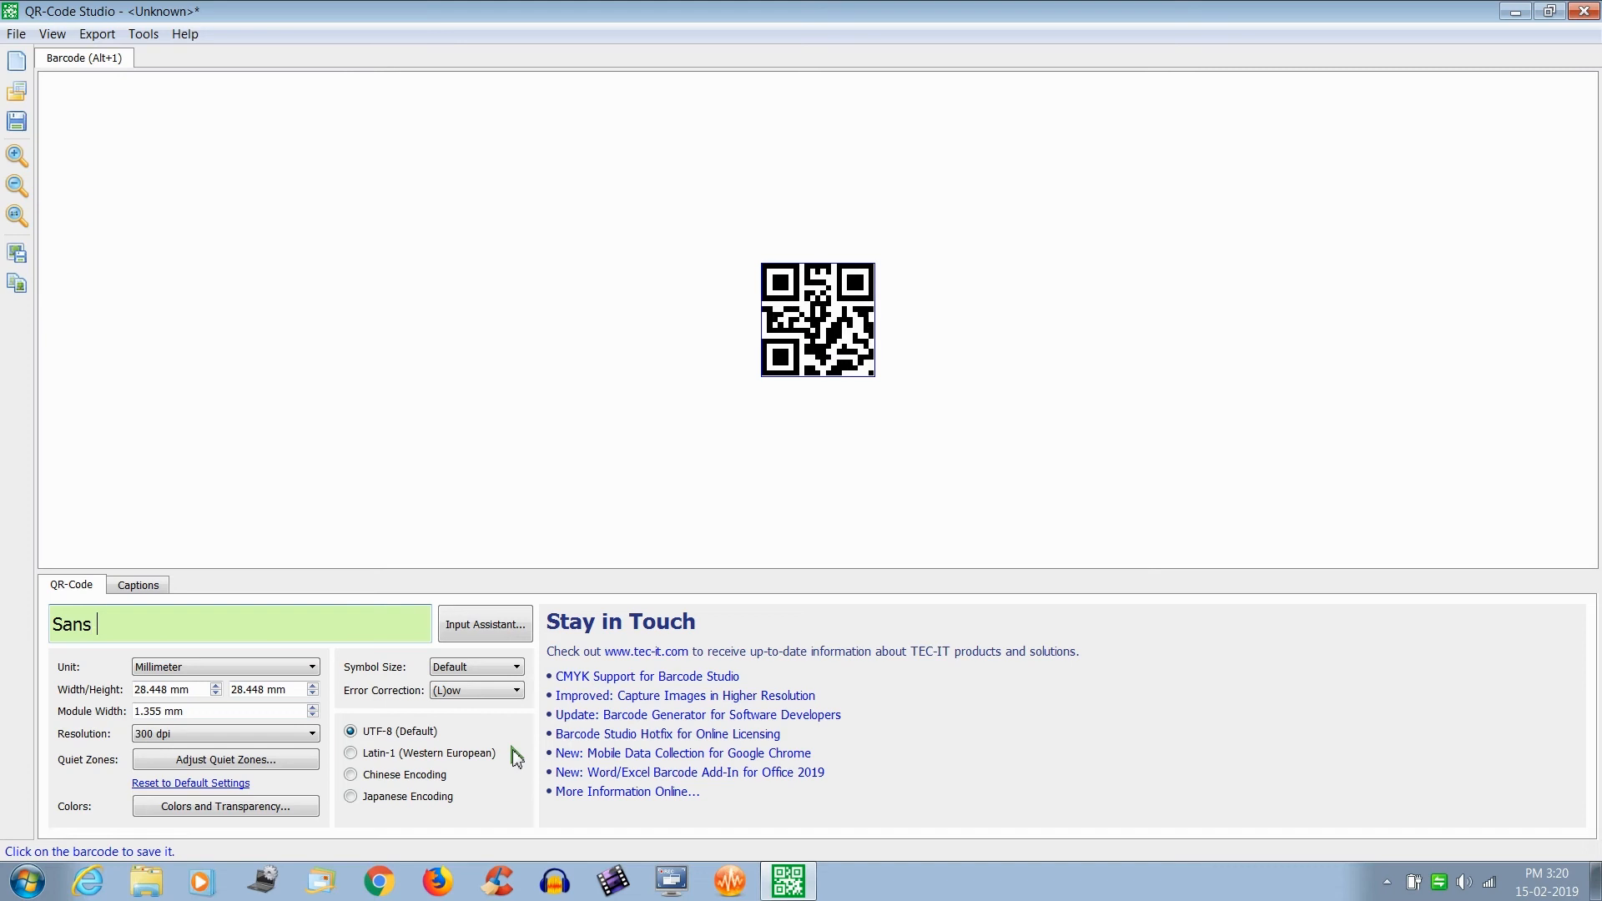
{"action": "type", "text": "Ac"}
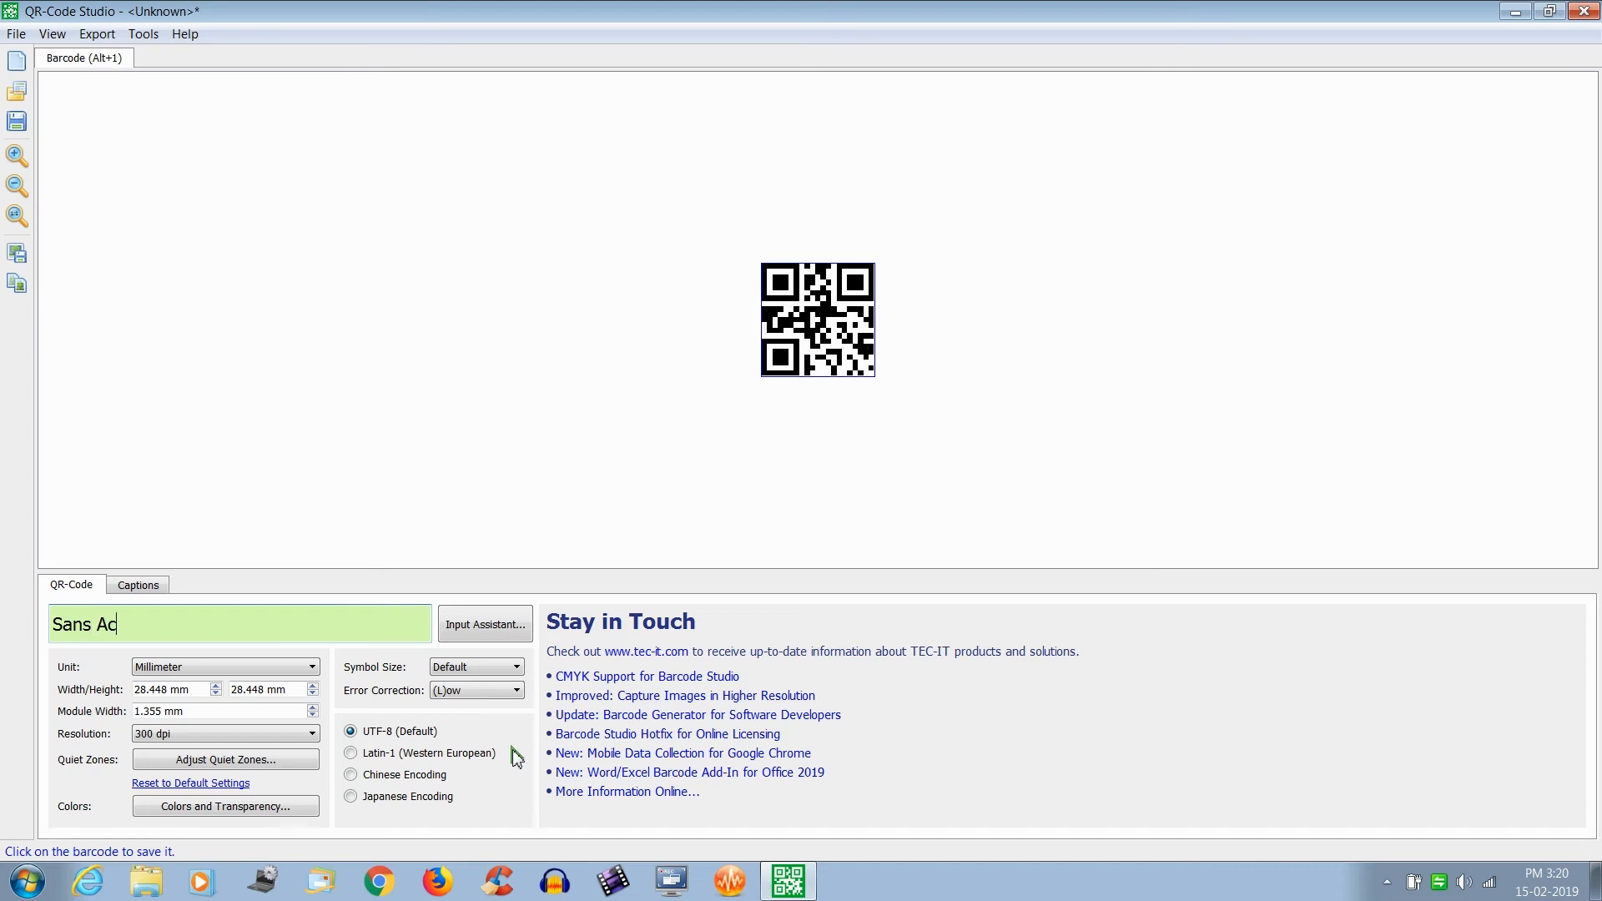
{"action": "type", "text": "ademy"}
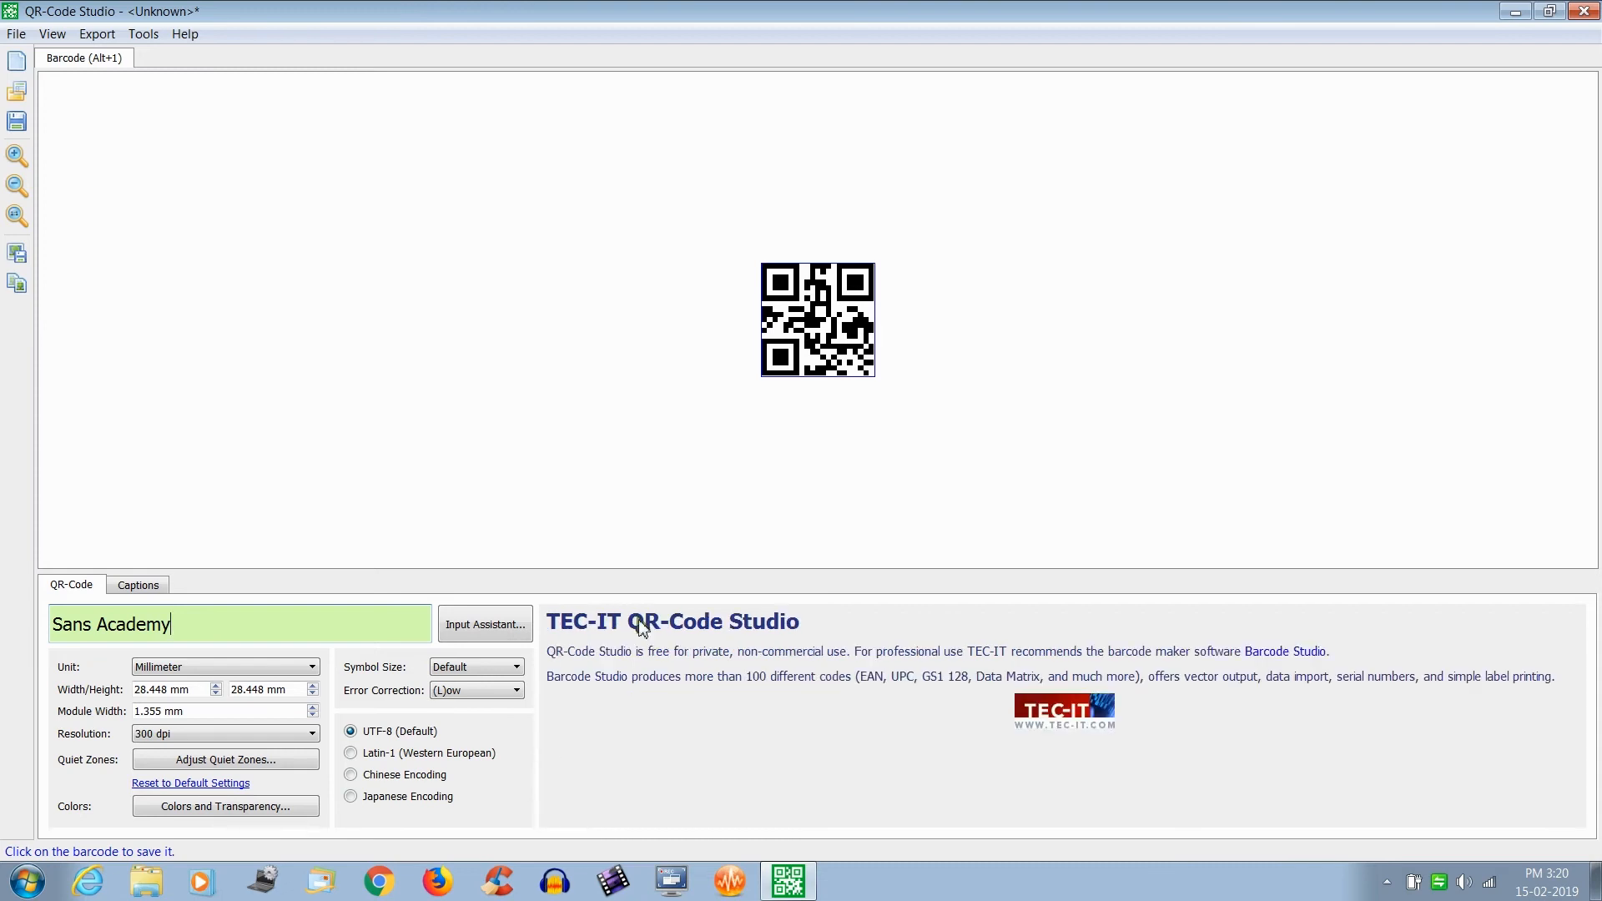
{"action": "mouse_move", "coordinate": [602, 492]}
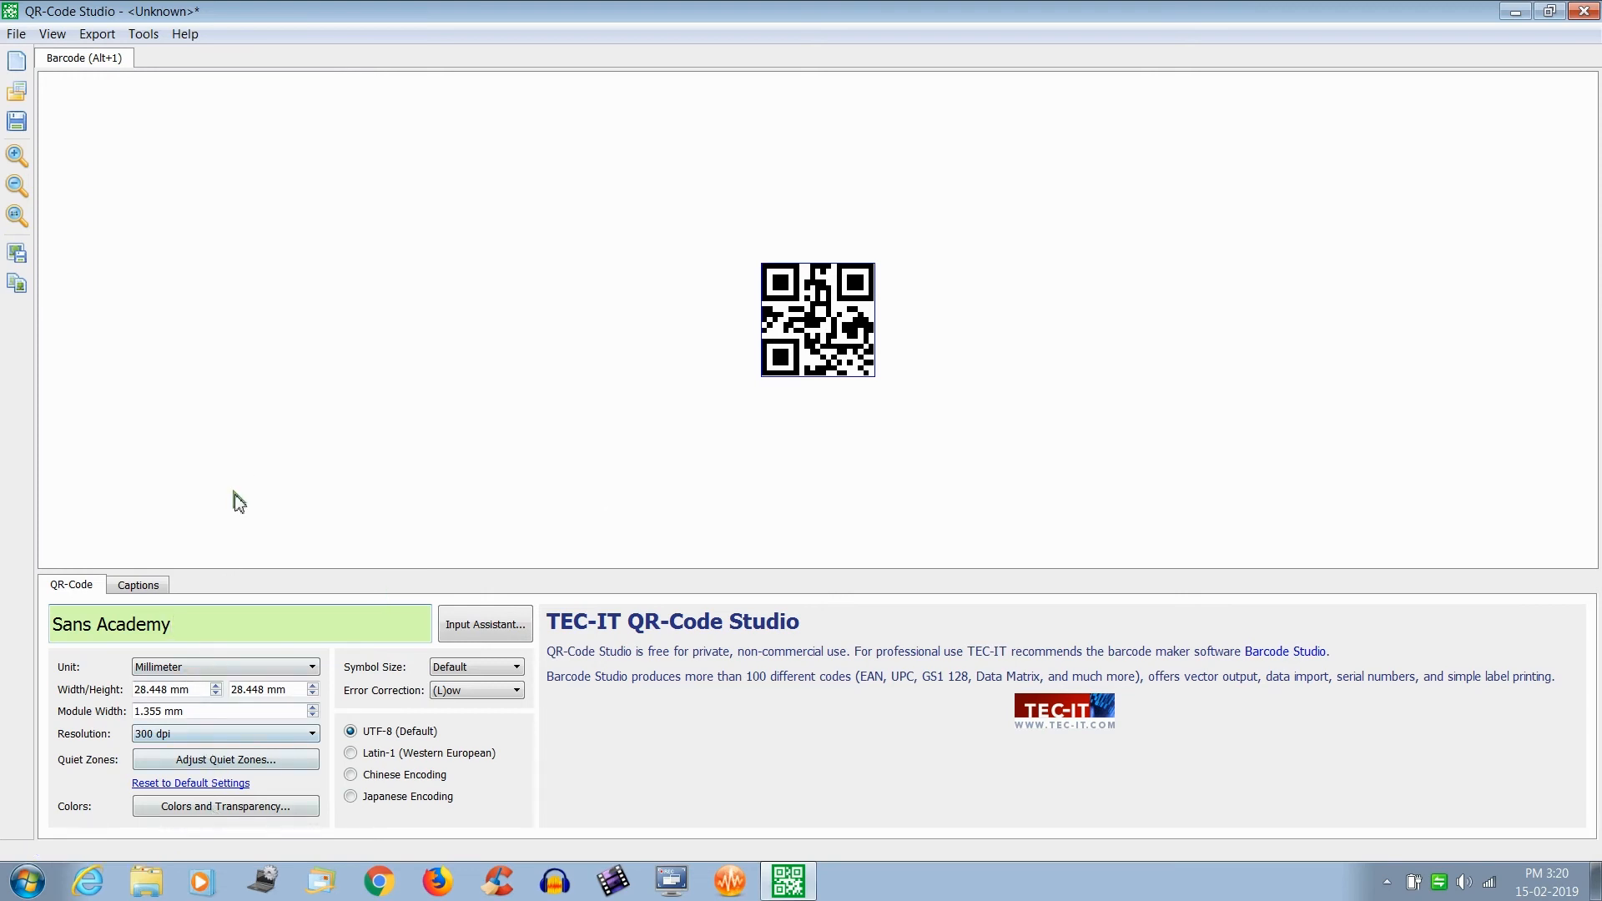
{"action": "left_click", "coordinate": [225, 806]}
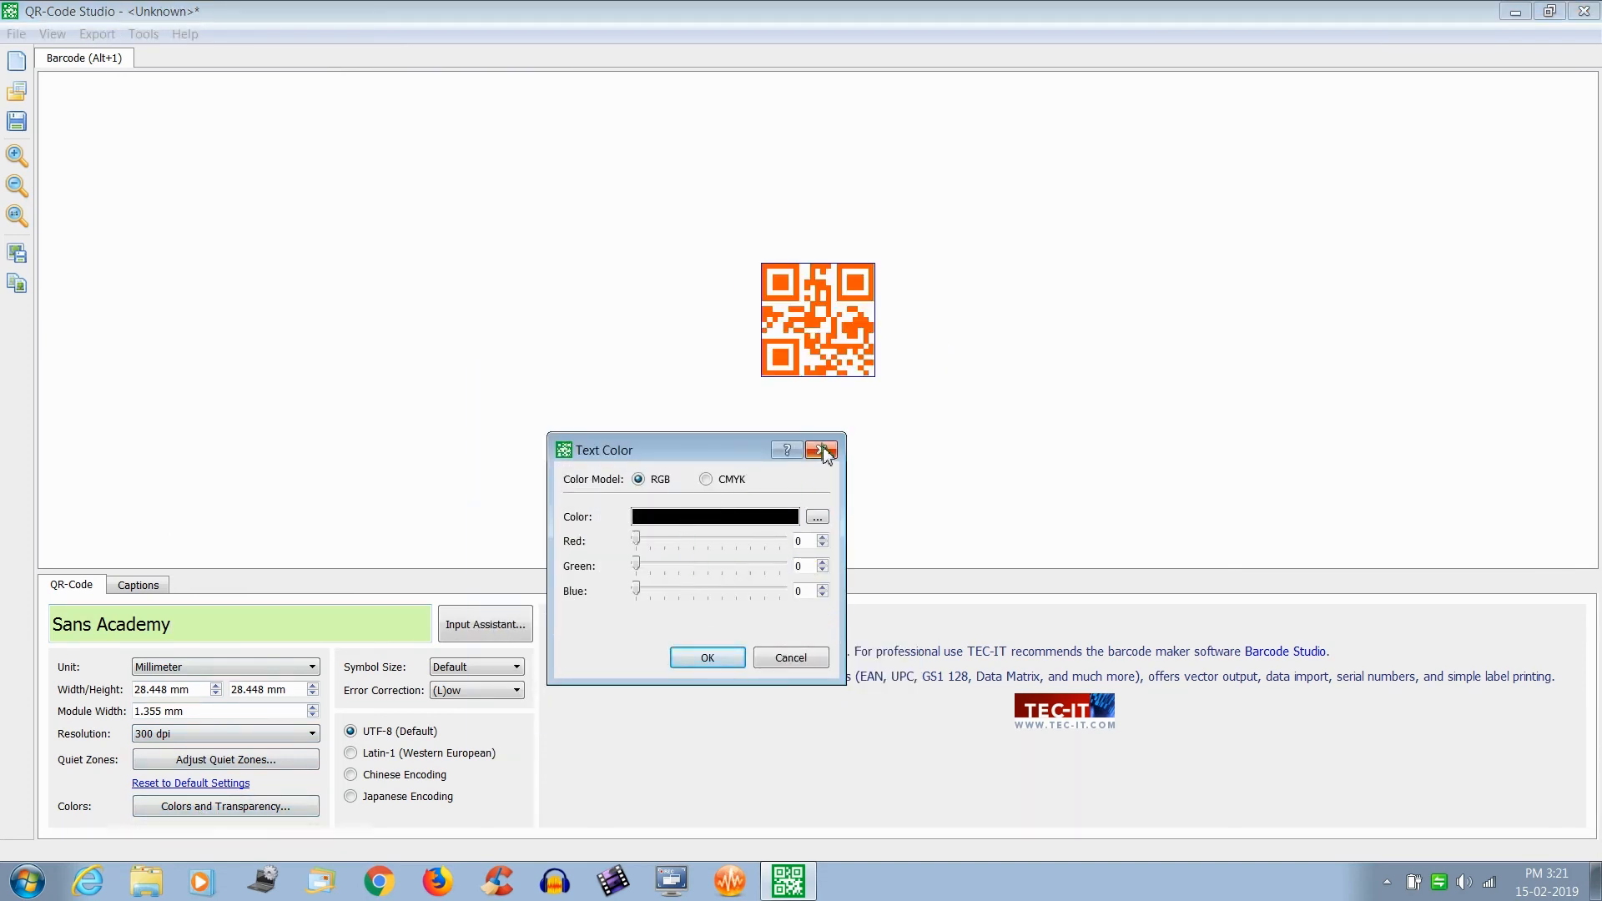
Dismiss the Text Color dialog, keeping the Sans Academy QR code orange
{"action": "left_click", "coordinate": [823, 450]}
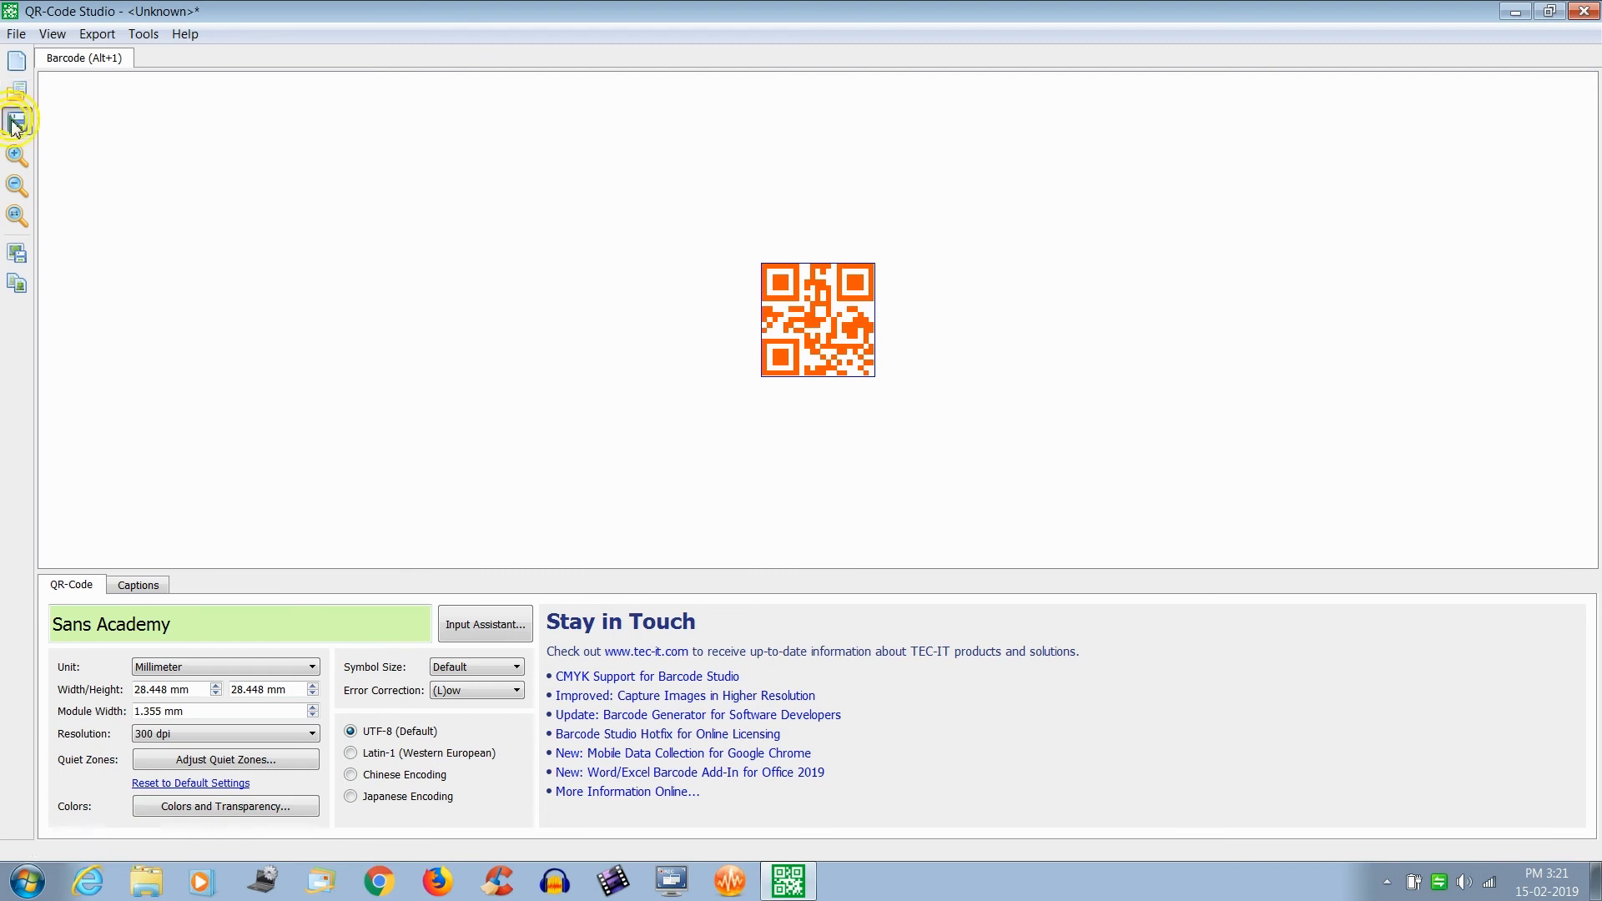
{"action": "left_click", "coordinate": [16, 119]}
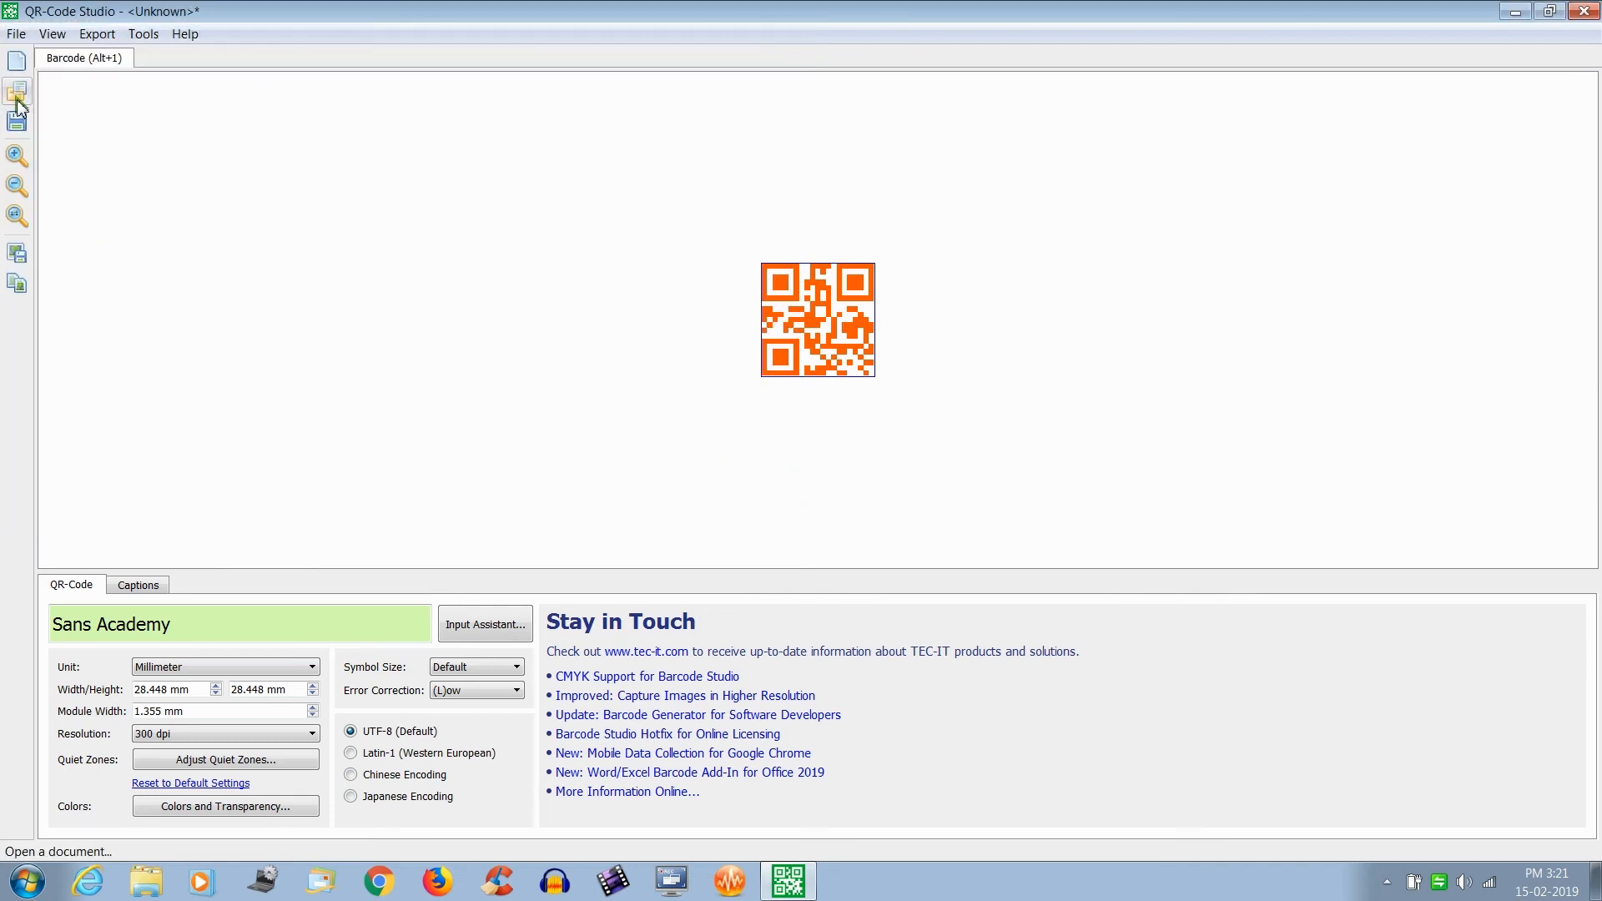
{"action": "left_click", "coordinate": [17, 33]}
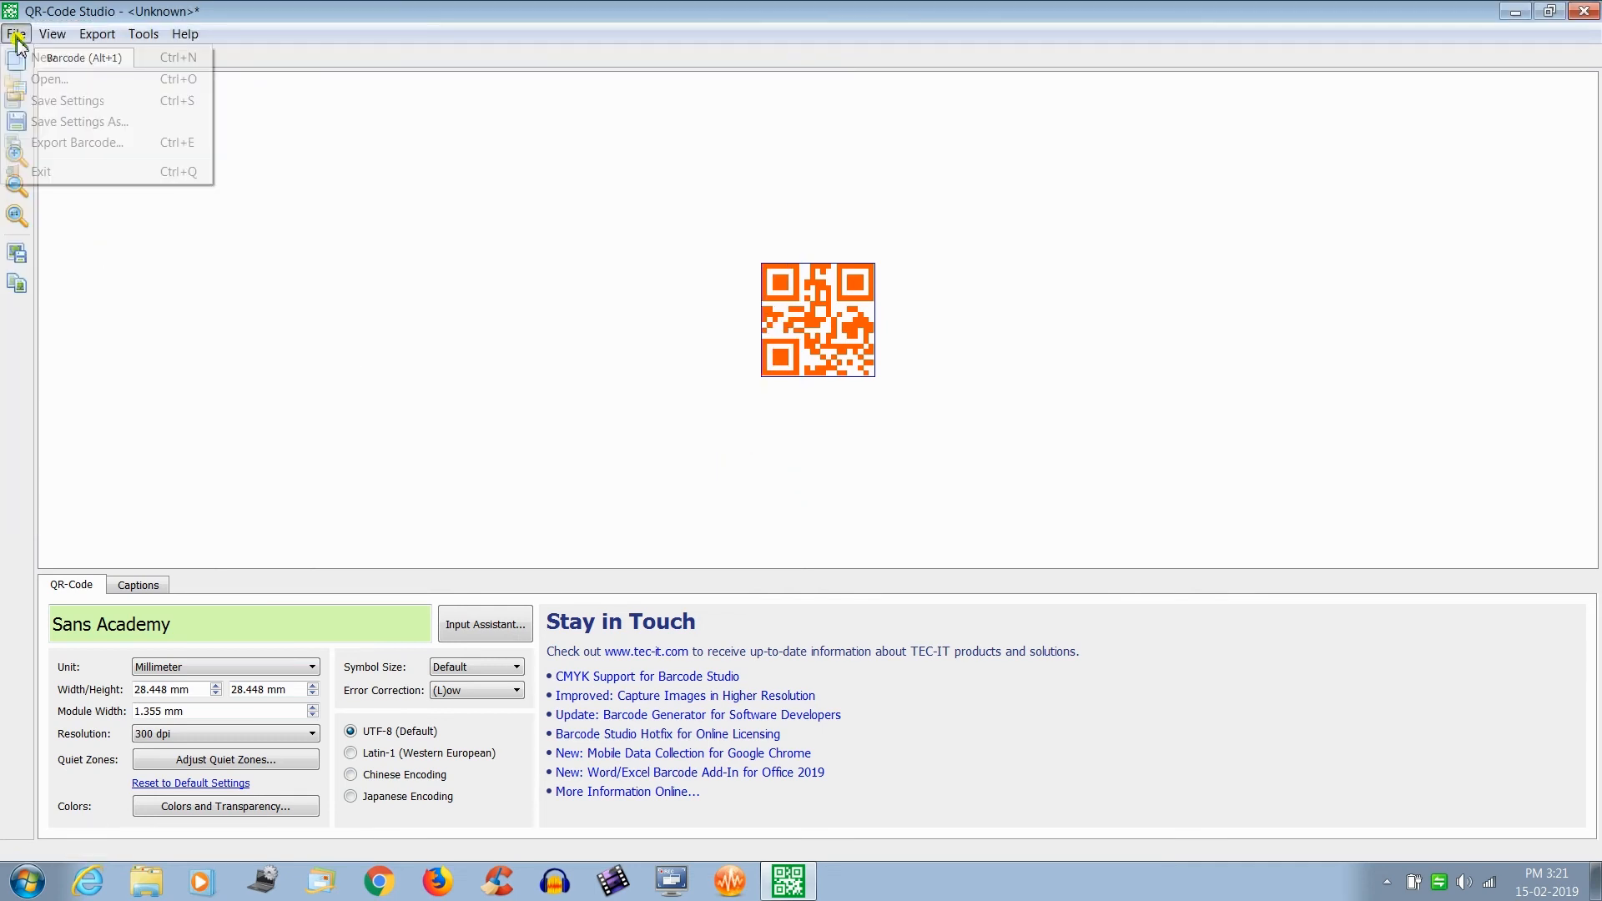
Start Export Barcode and choose GIF (*.gif) as the file type for 'karuthal'
{"action": "left_click", "coordinate": [96, 34]}
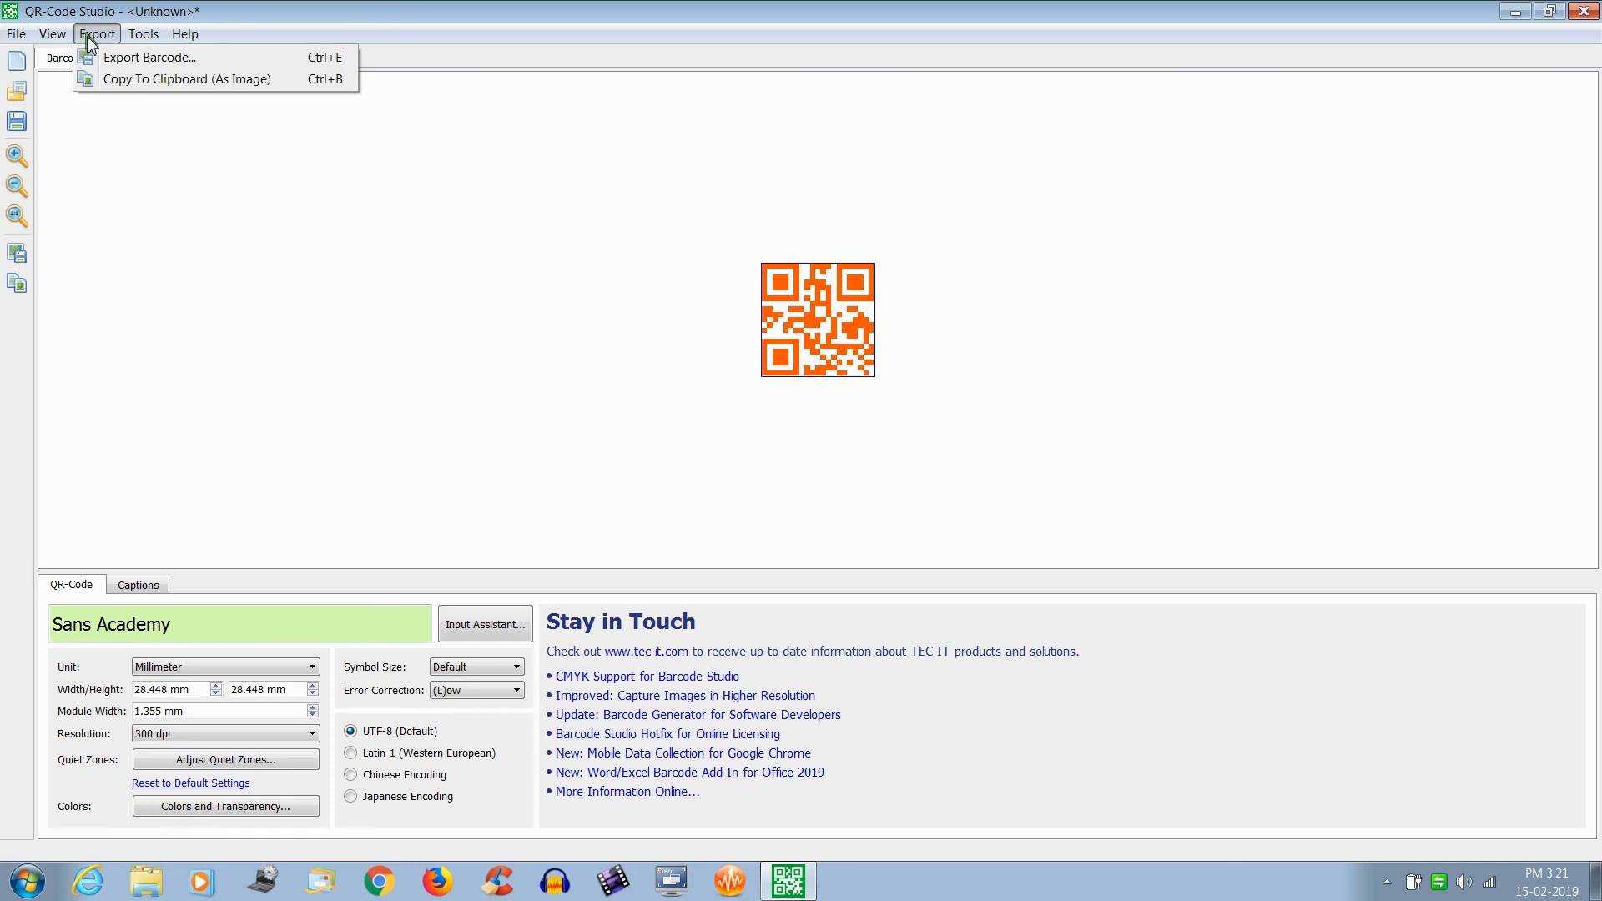
{"action": "left_click", "coordinate": [150, 58]}
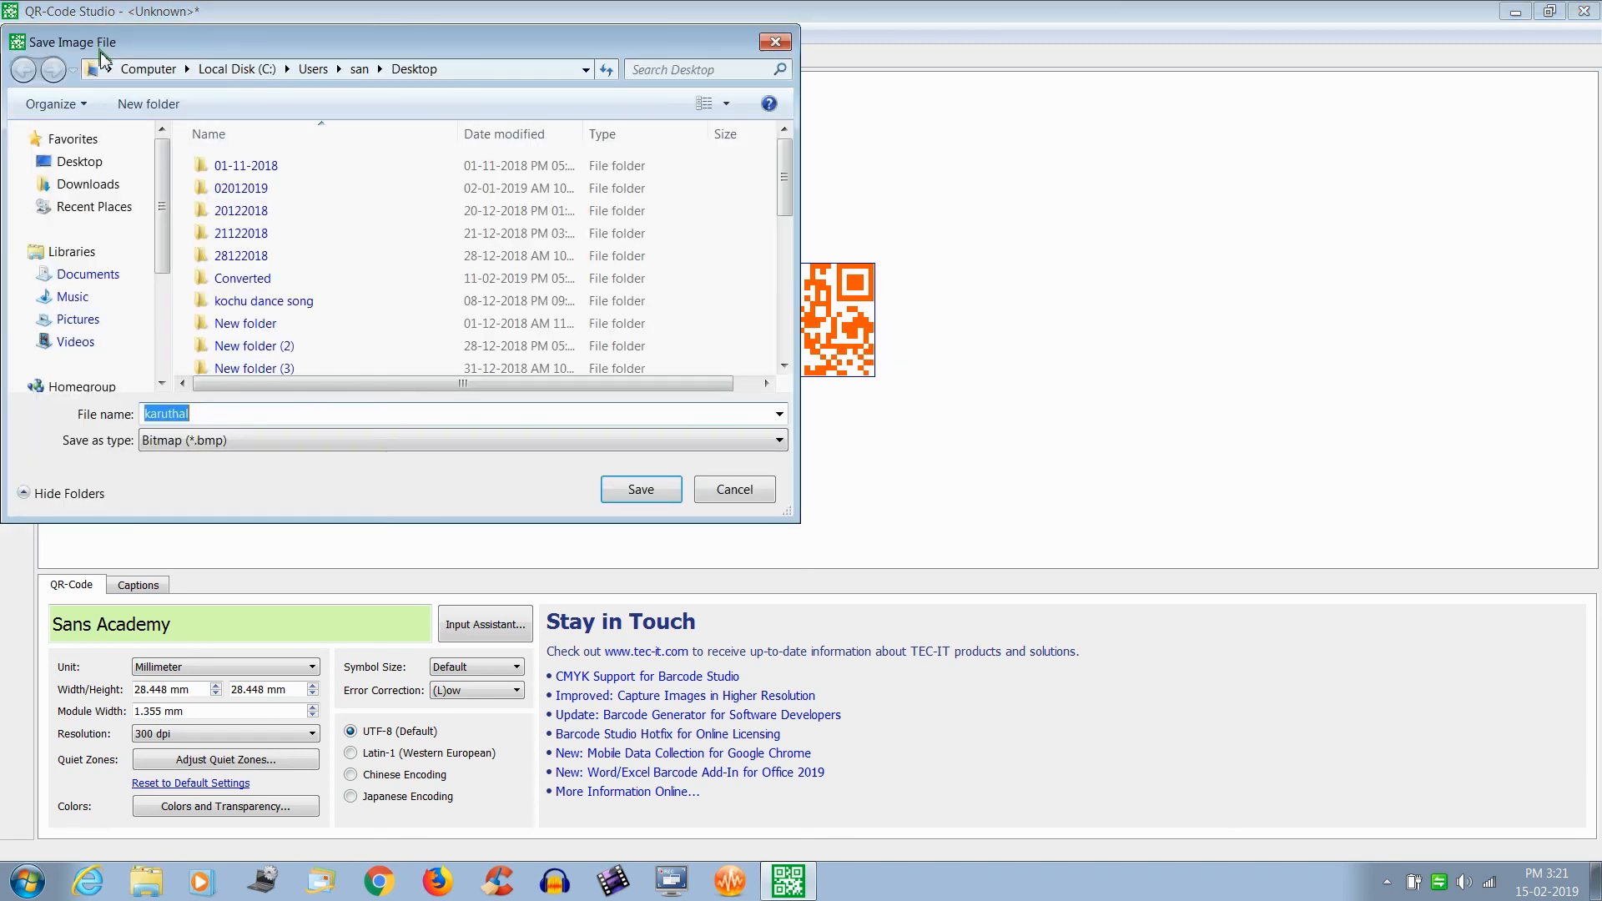
{"action": "left_click", "coordinate": [459, 441]}
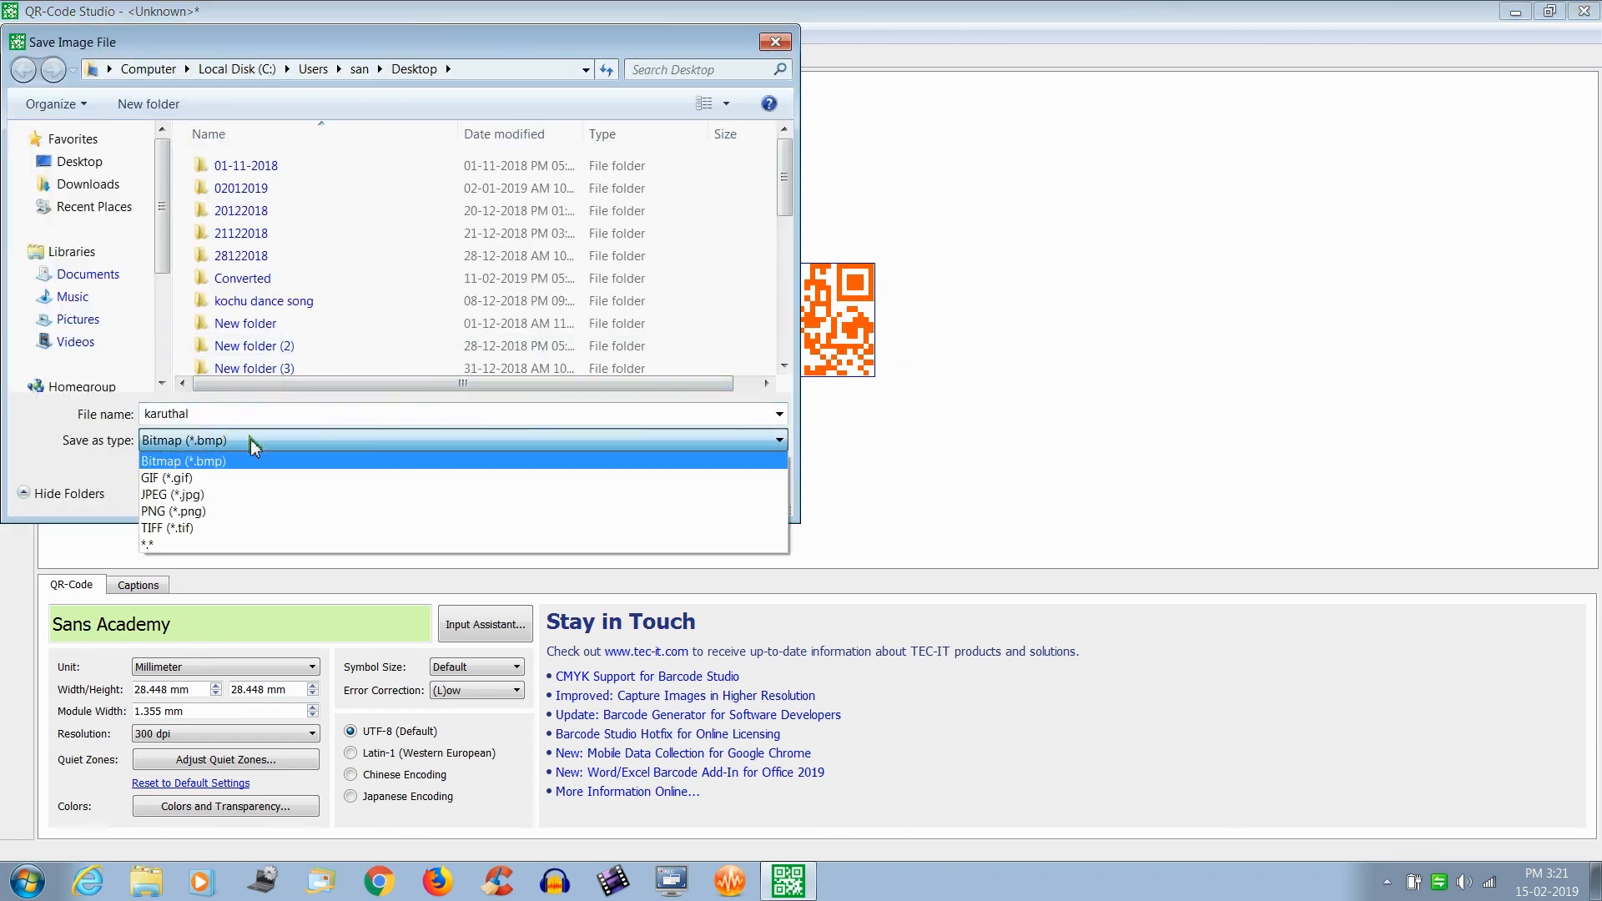
{"action": "left_click", "coordinate": [167, 477]}
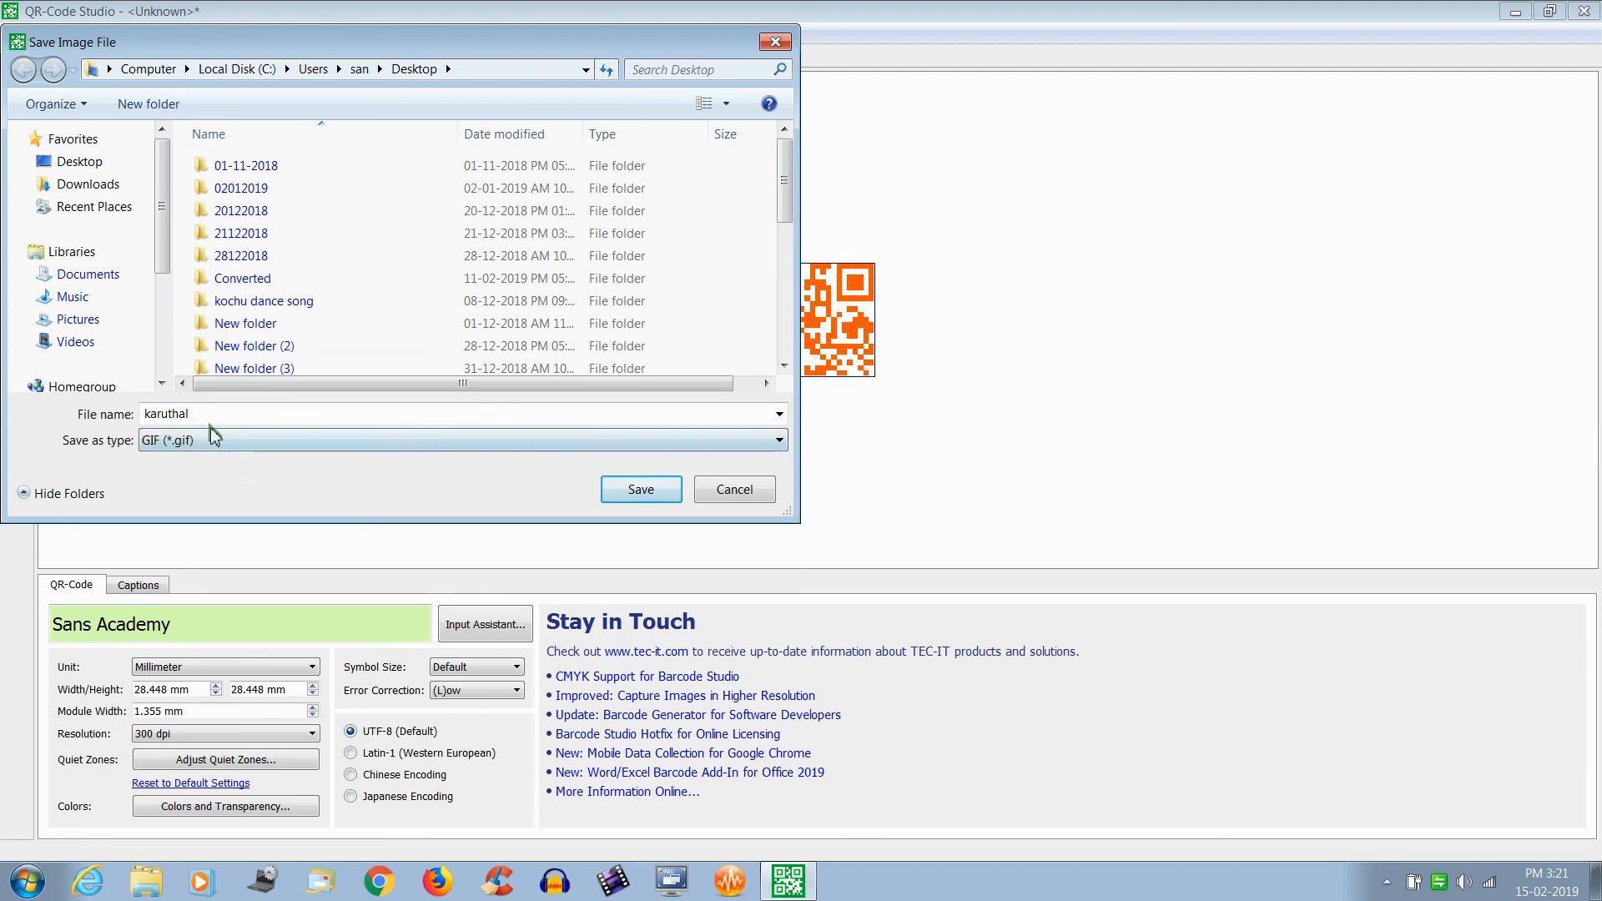